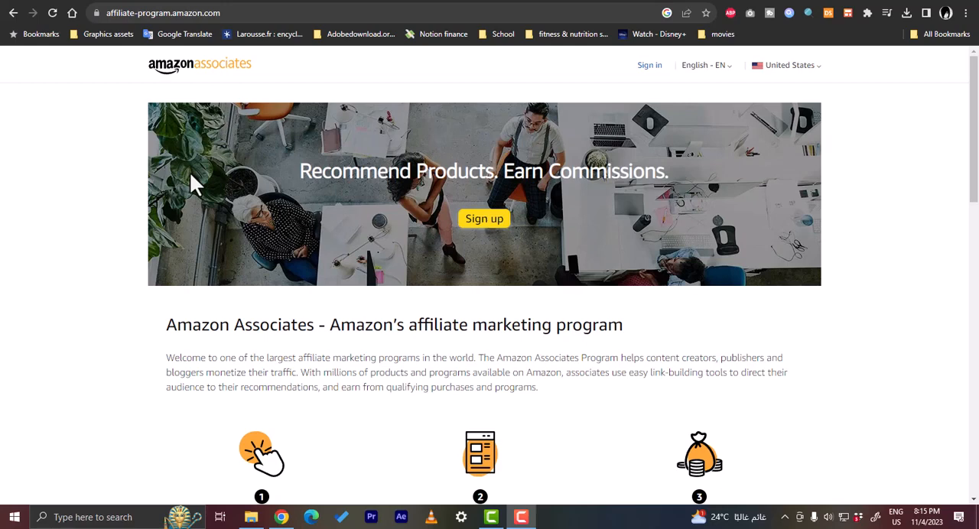
mouse_move(217, 294)
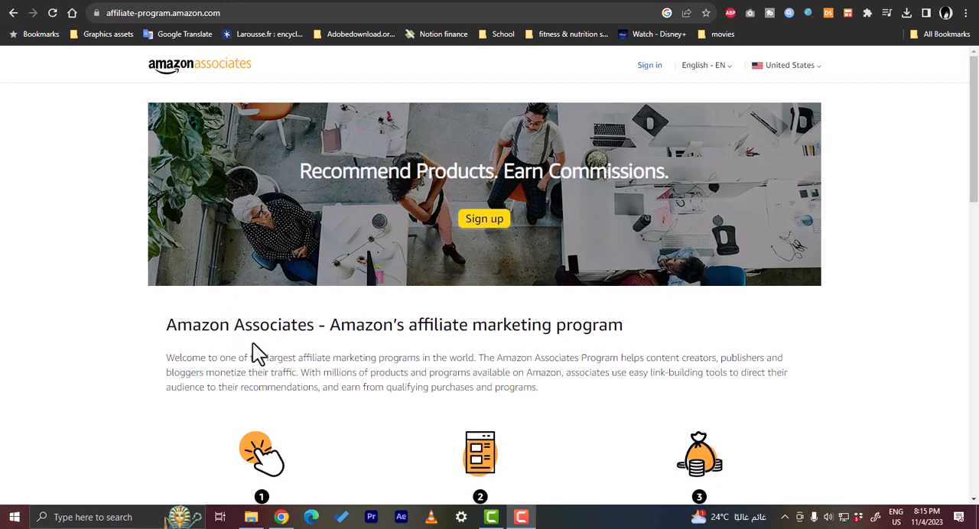
mouse_move(266, 213)
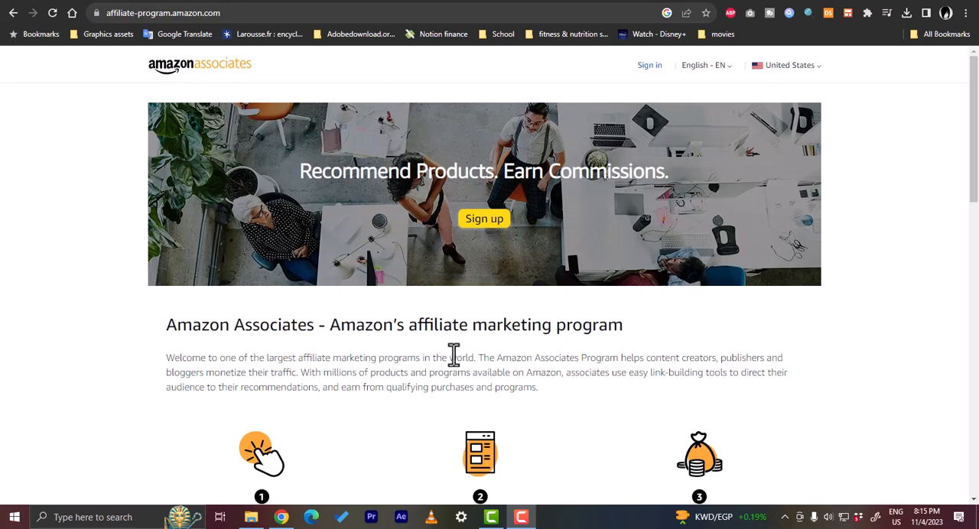
mouse_move(411, 363)
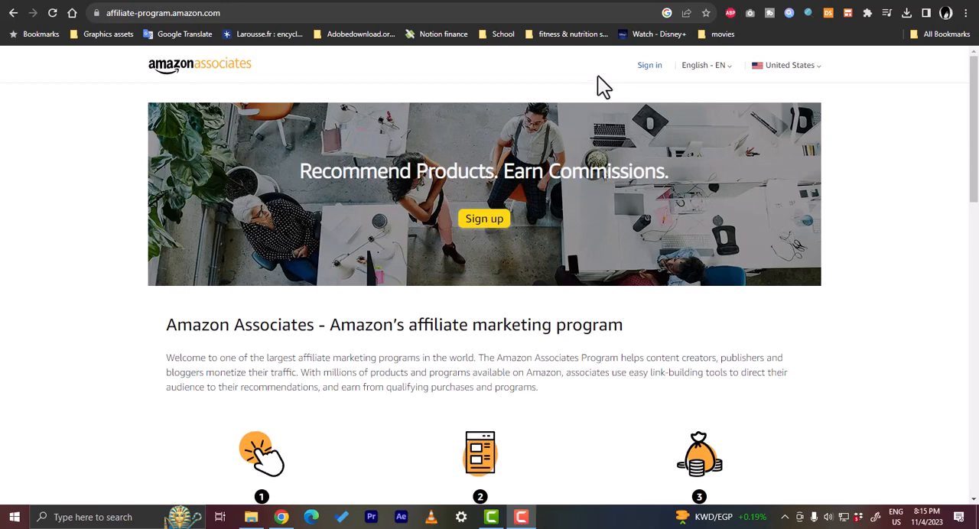
mouse_move(595, 77)
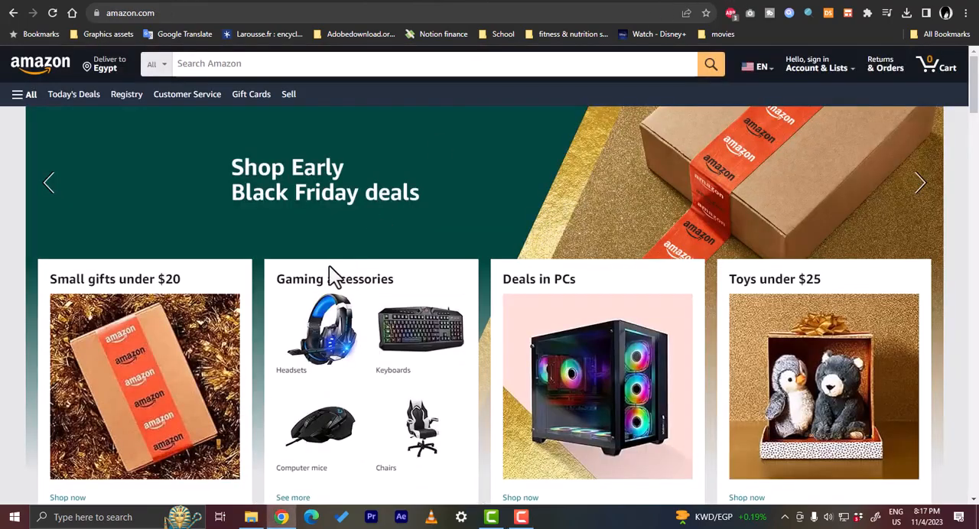
Scroll to Deals Under $25 and open the Melissa & Doug Magnetic Car Loader toy.
scroll("down", 3)
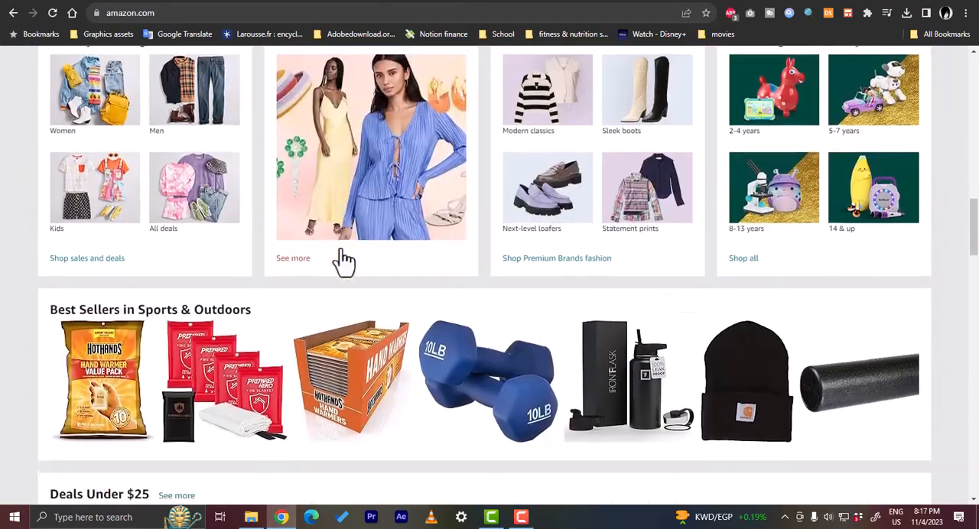
scroll("down", 3)
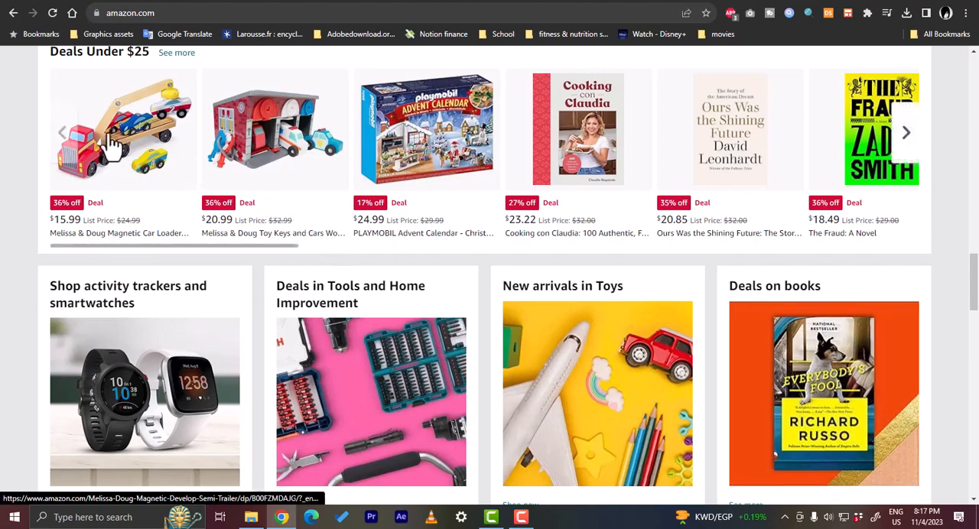
left_click(123, 130)
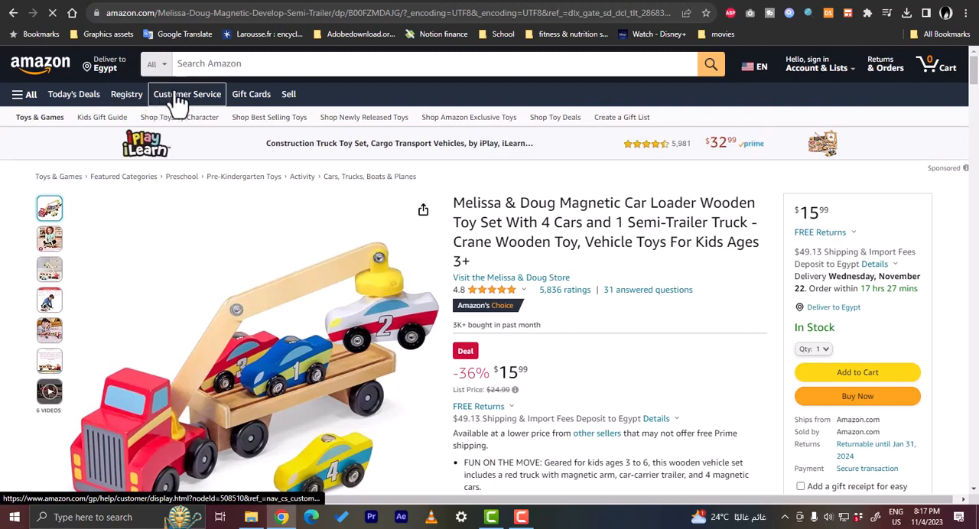
mouse_move(324, 333)
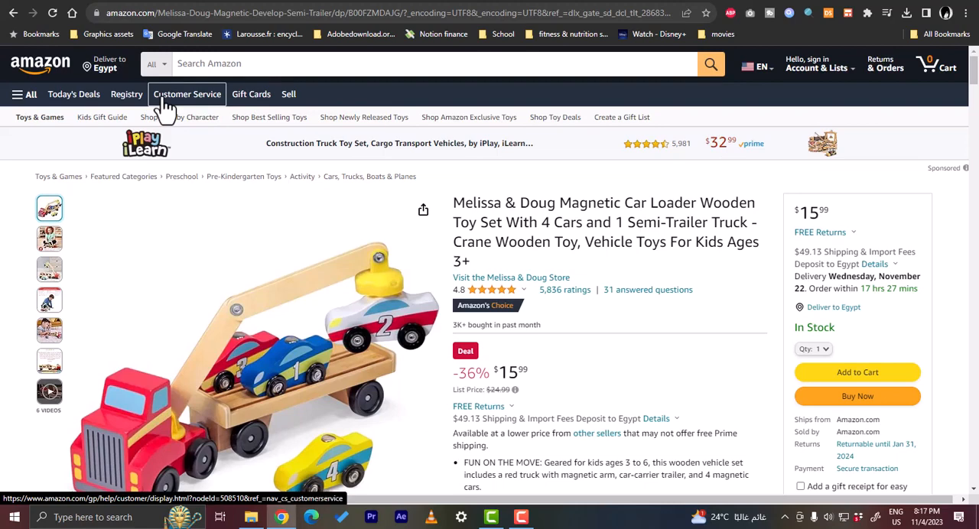
mouse_move(329, 321)
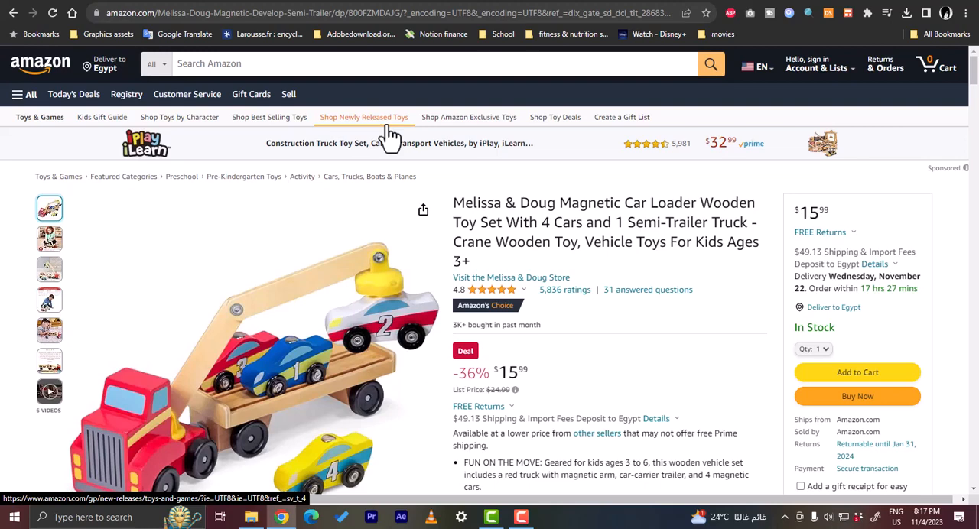
mouse_move(416, 167)
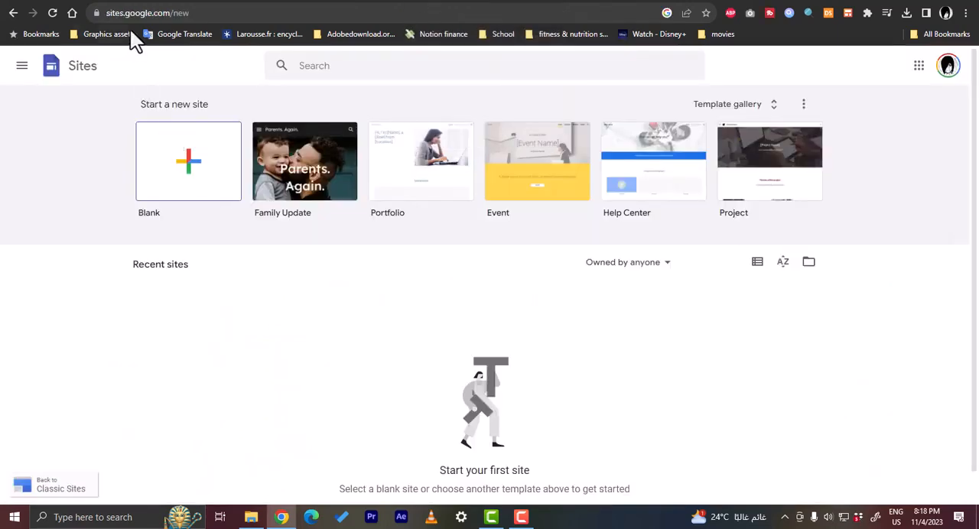
mouse_move(63, 236)
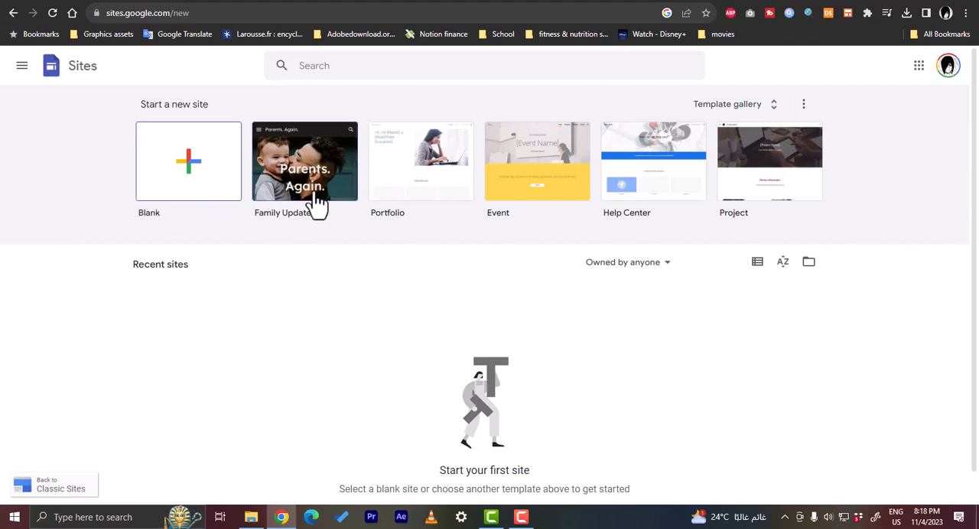
mouse_move(681, 190)
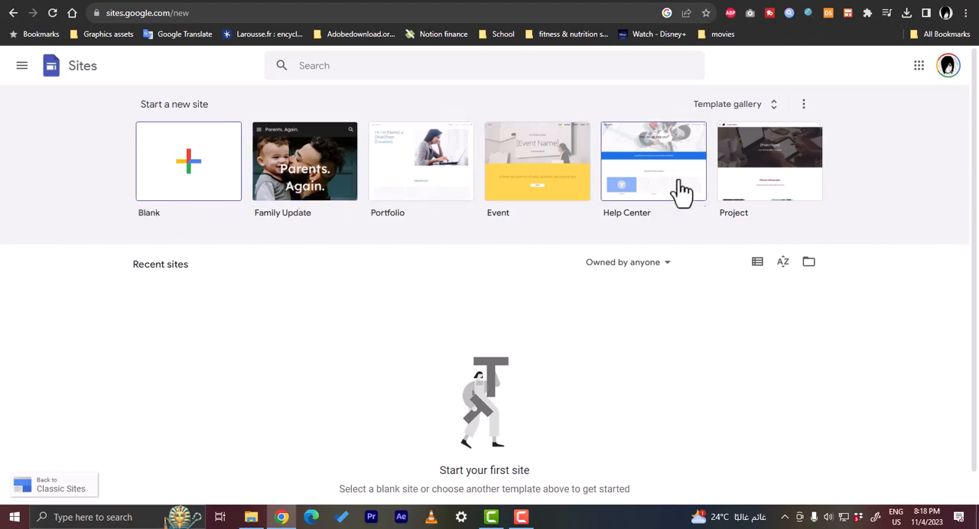
Expand the template gallery and create a new site from the Blank template.
left_click(728, 104)
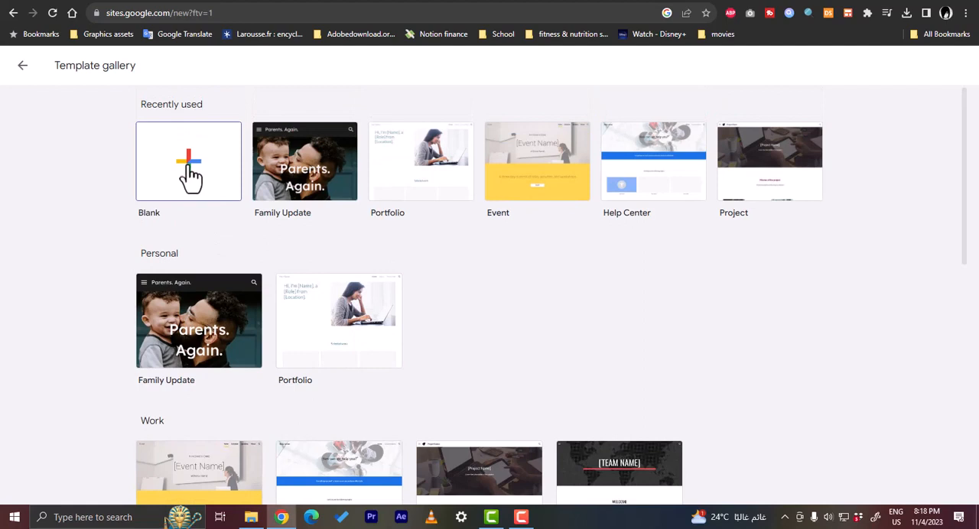
left_click(188, 160)
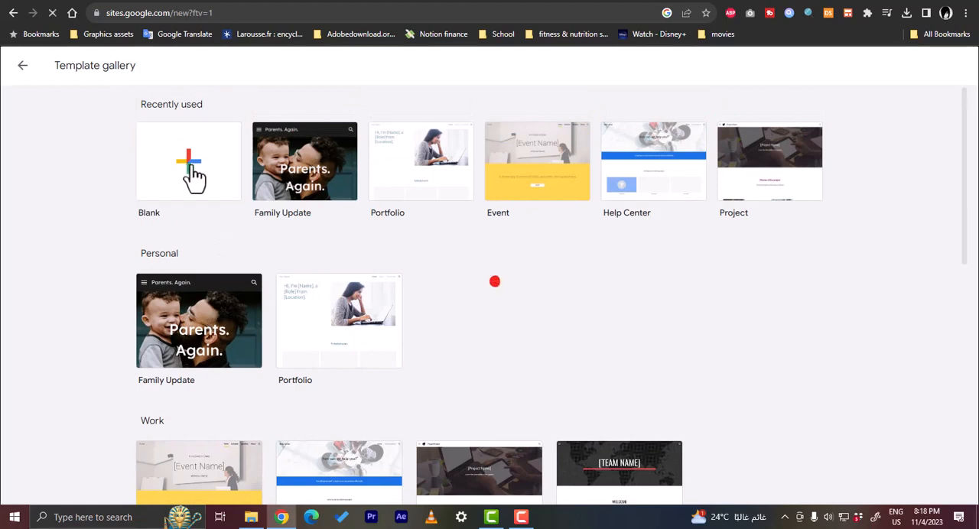
left_click(188, 161)
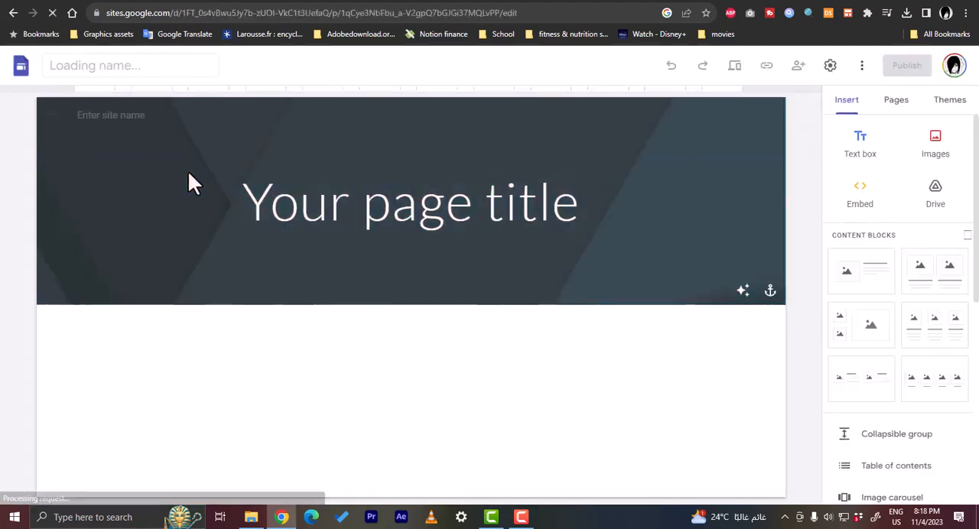
Step through the 'Add content' and 'Move things around' tour tips to dismiss them.
left_click(410, 202)
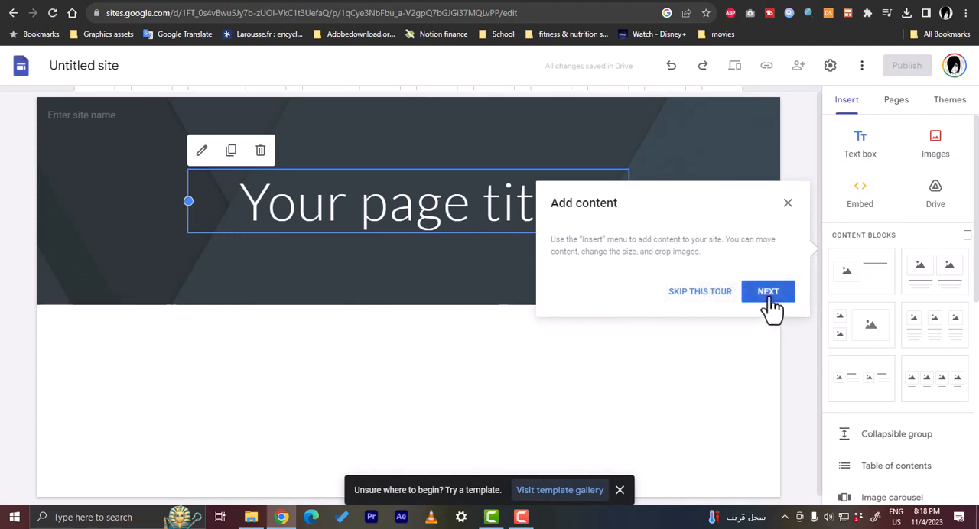
left_click(767, 291)
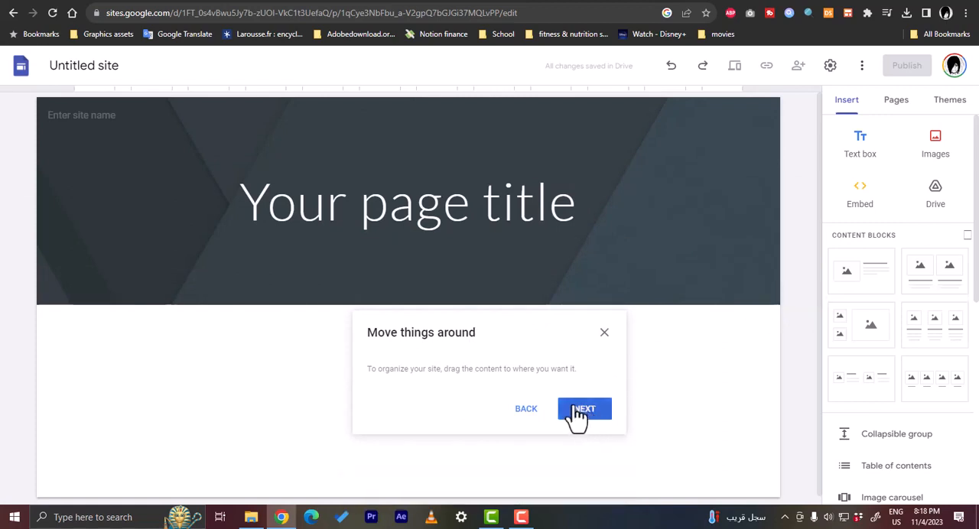
left_click(584, 409)
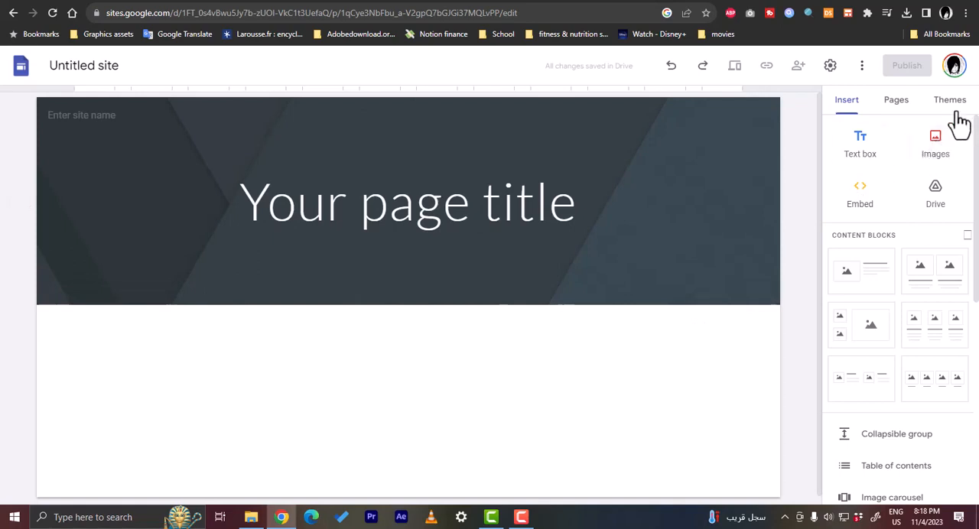
Browse the Themes list and try the Vision theme on the site.
left_click(949, 99)
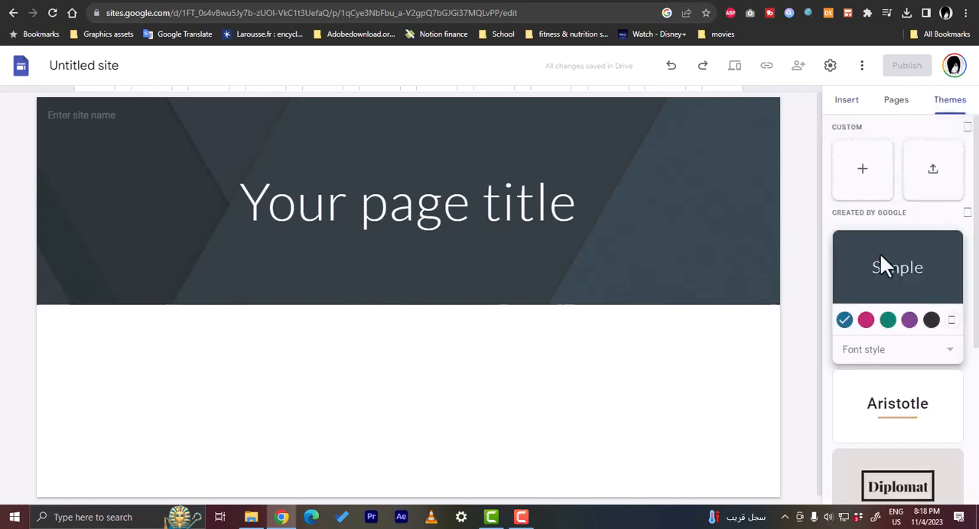
mouse_move(933, 168)
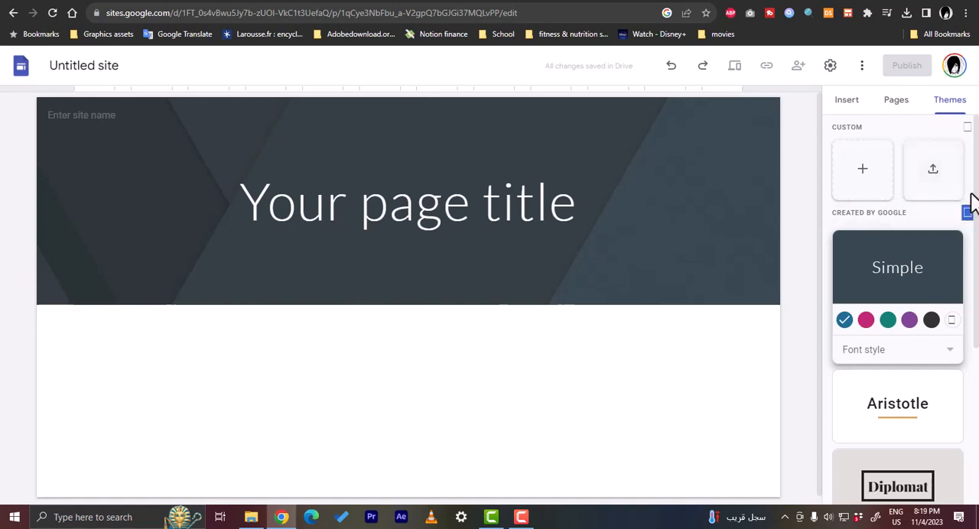
scroll("down", 3)
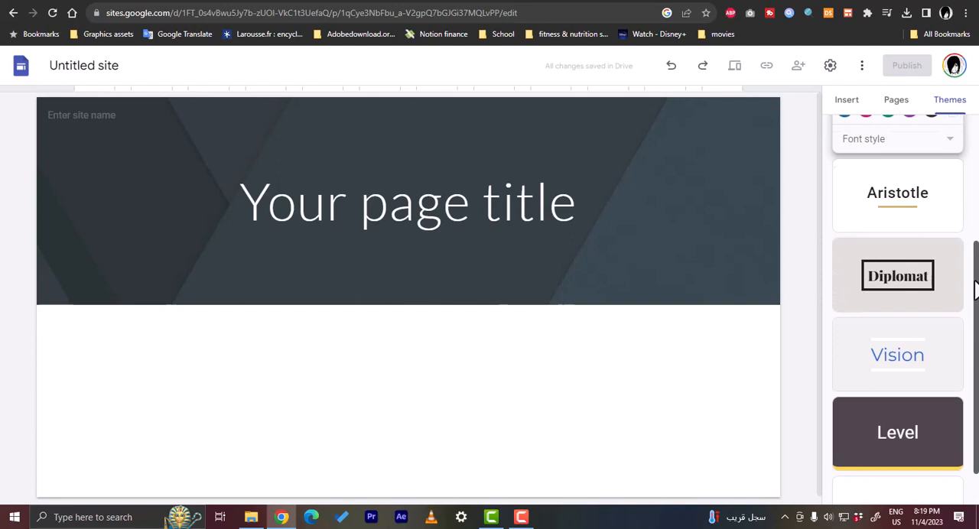
left_click(896, 192)
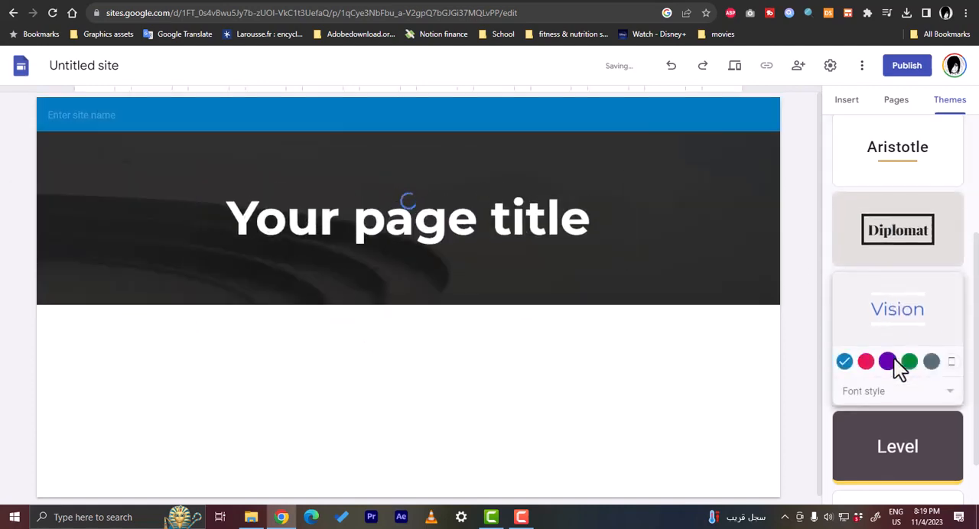
Switch to the Aristotle theme with the green accent colour swatch.
left_click(896, 147)
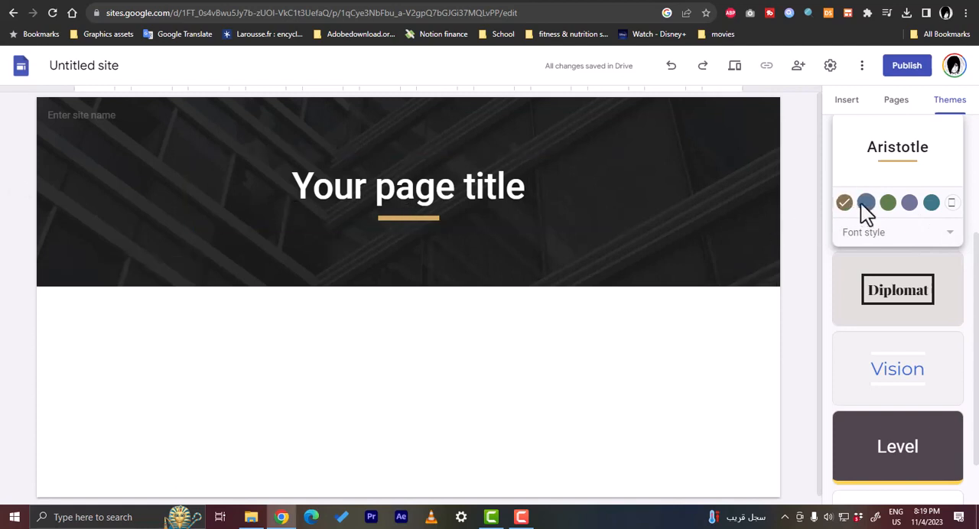
left_click(887, 202)
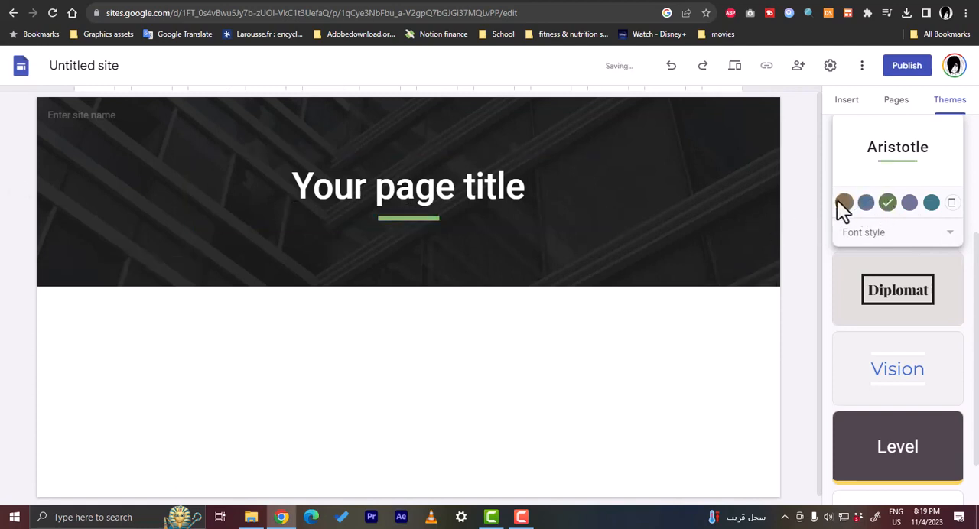
left_click(894, 232)
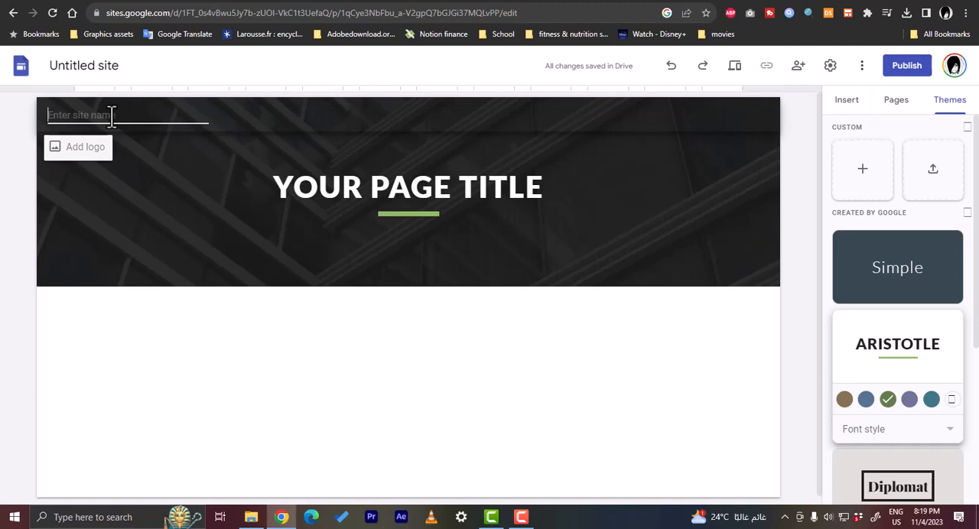
Enter site name MY TEST SHOP, glance at the logo settings and close them.
type("MY")
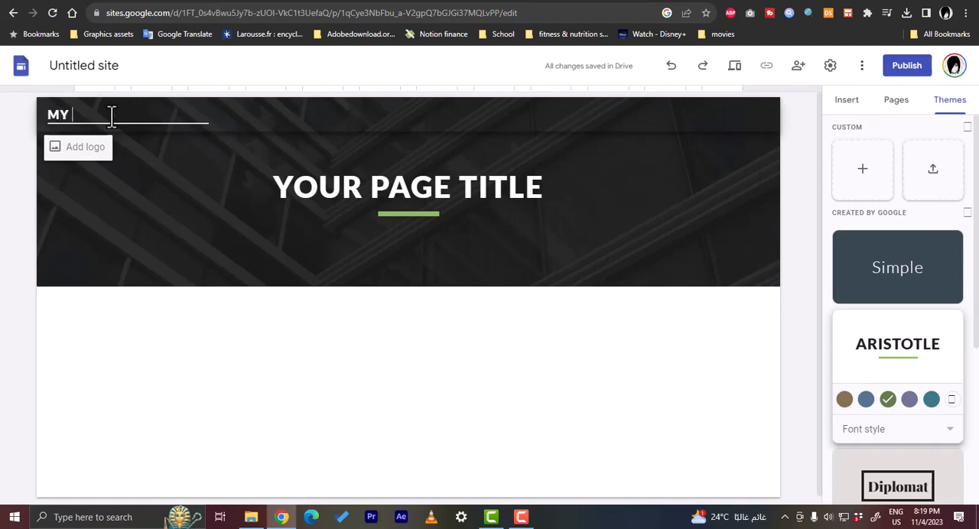
type("TEST")
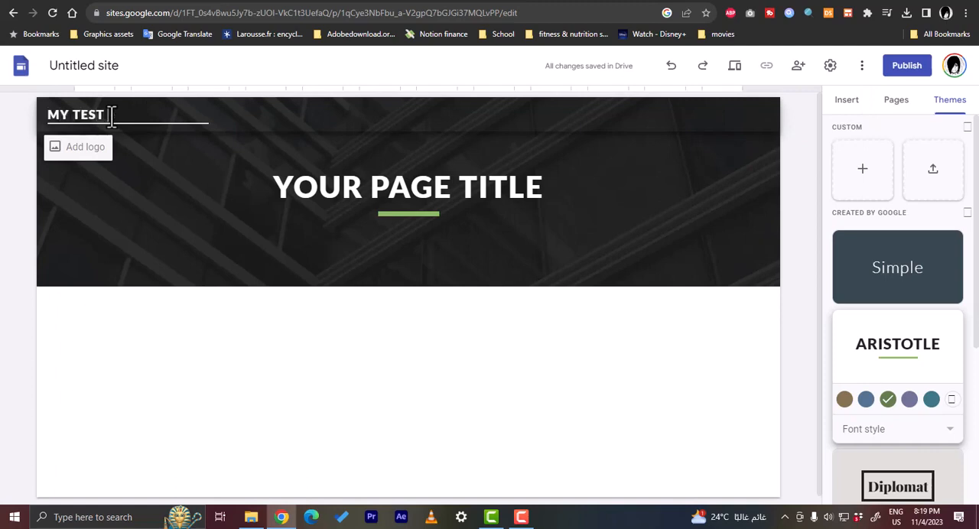
type("SHOP")
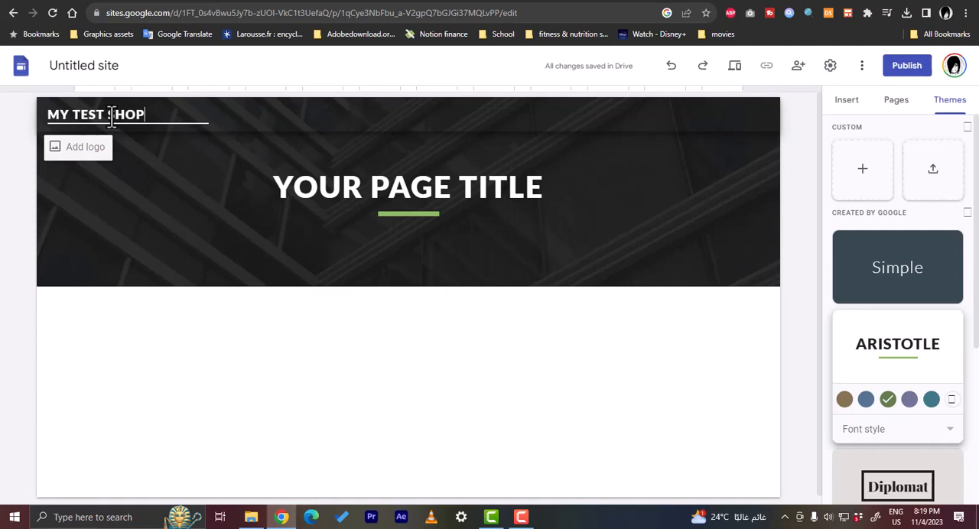
left_click(829, 65)
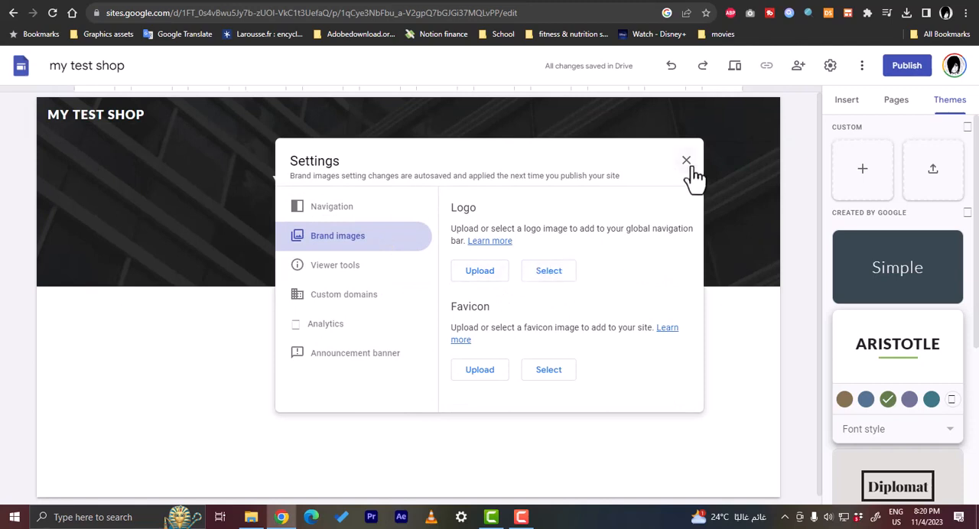
left_click(685, 160)
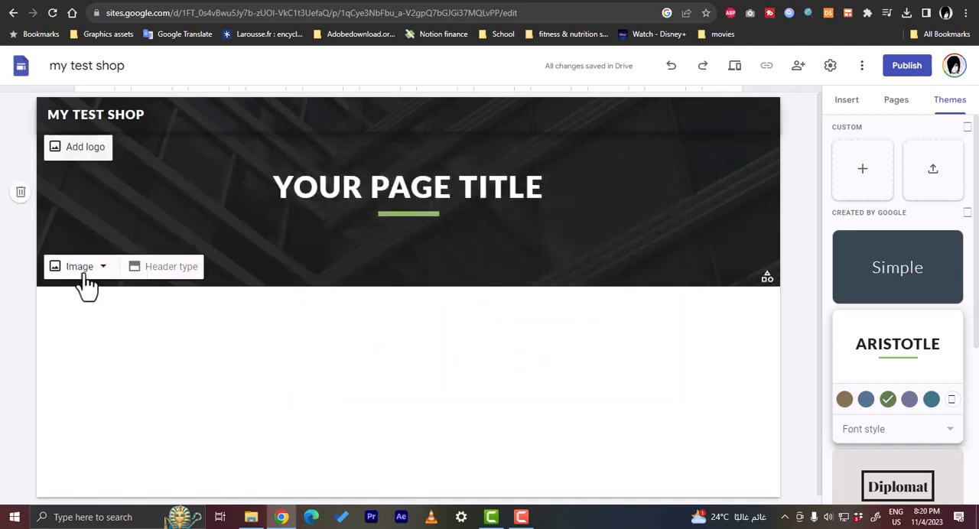
Replace the placeholder page title with BIG SALE.
left_click(407, 187)
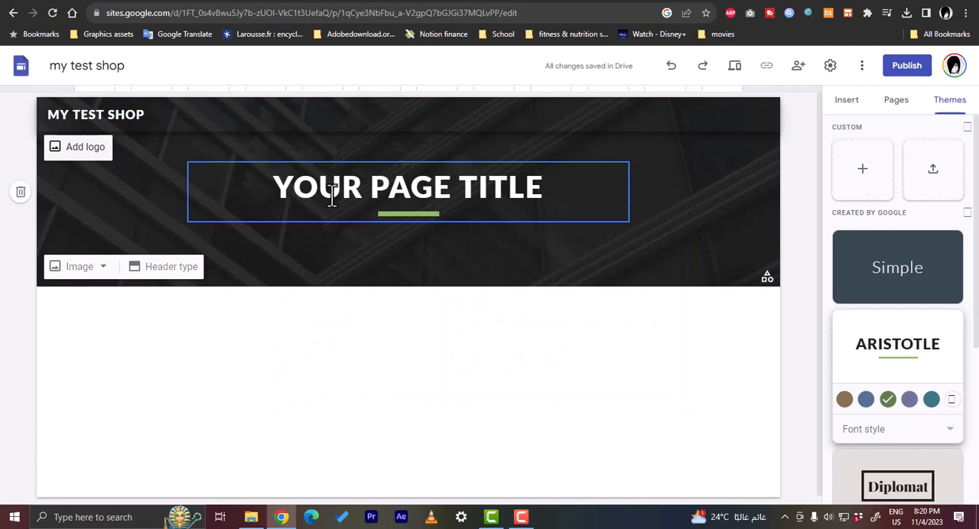
double_click(517, 187)
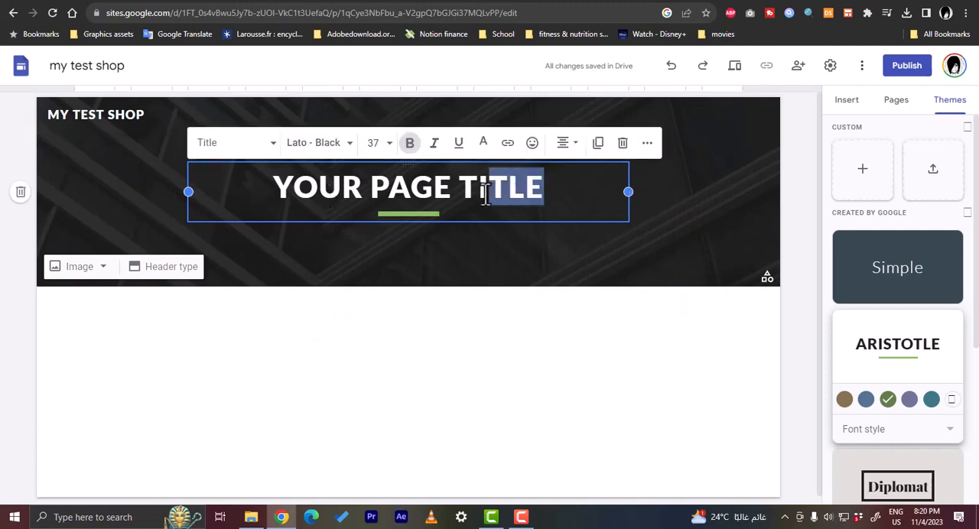
triple_click(407, 187)
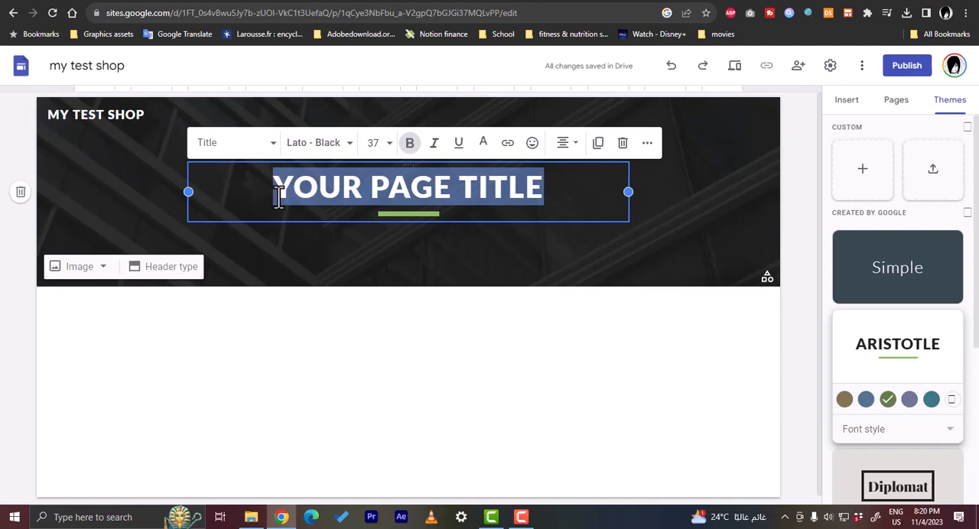
type("BIG SAL")
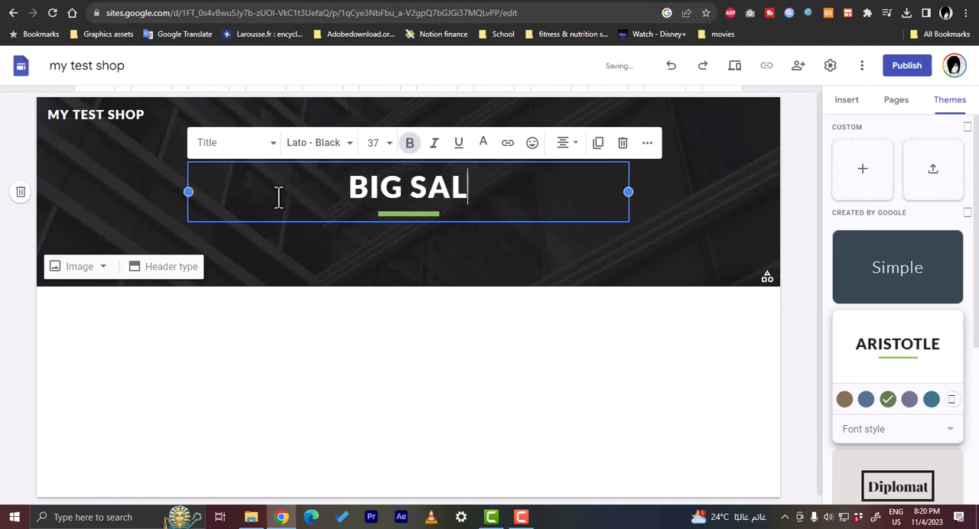
type("E")
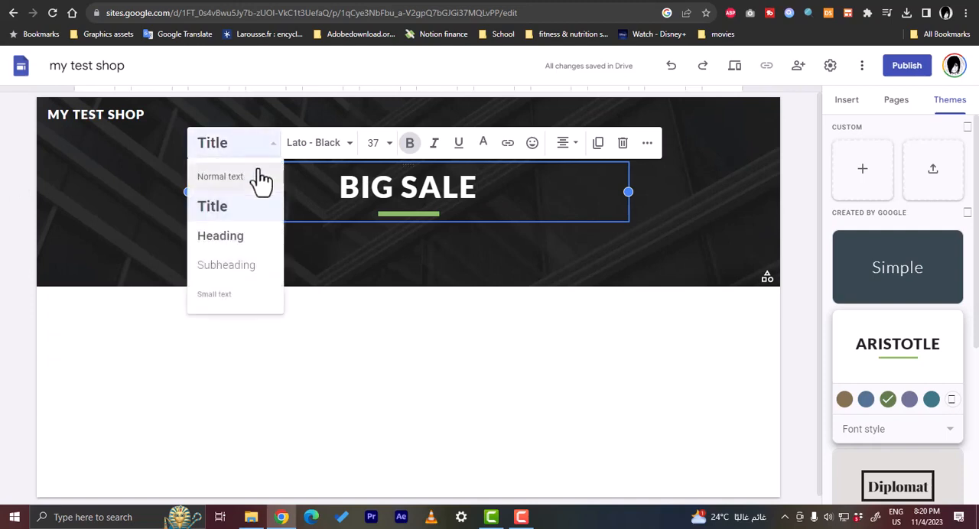
mouse_move(242, 290)
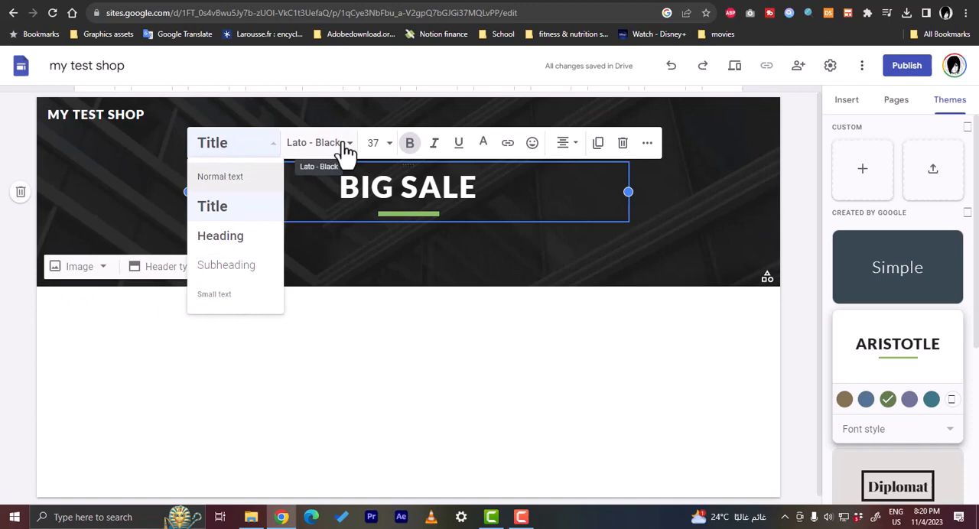
Review the title's text style and font dropdowns, keeping Title style in Lato Black.
left_click(318, 142)
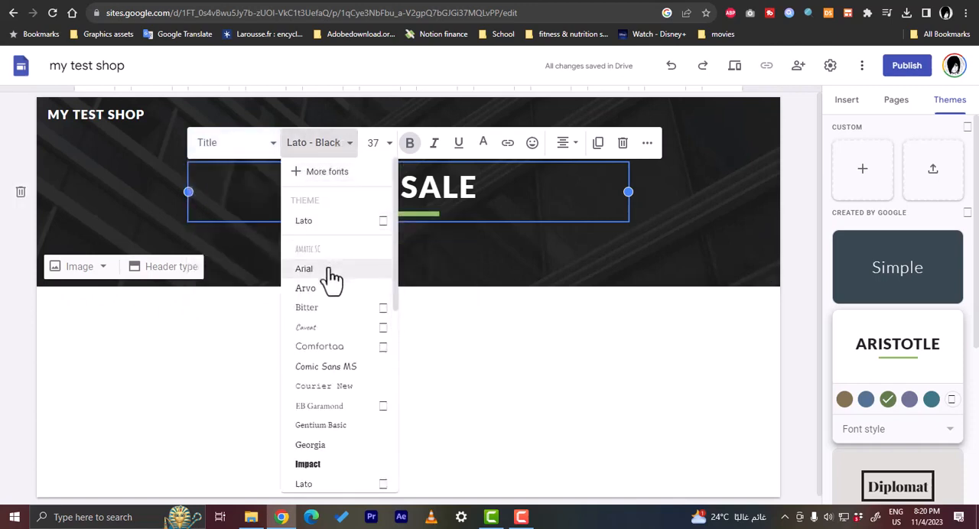
left_click(373, 142)
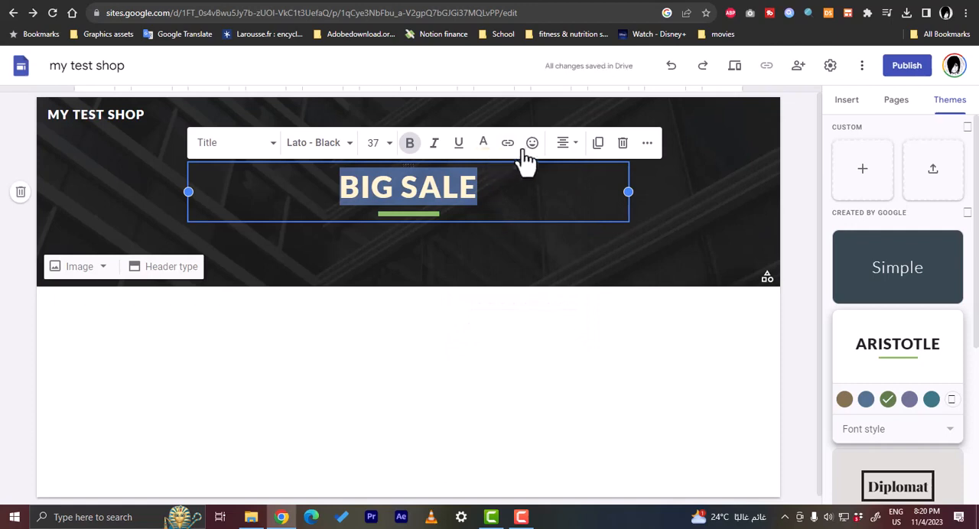
mouse_move(649, 153)
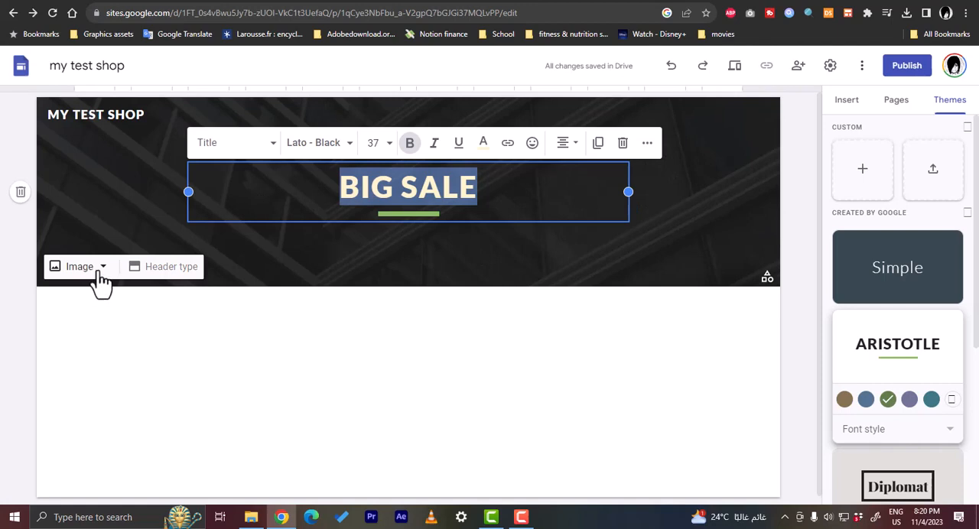
Start choosing a header image, browsing the By URL and Search tabs before returning to Gallery.
left_click(79, 266)
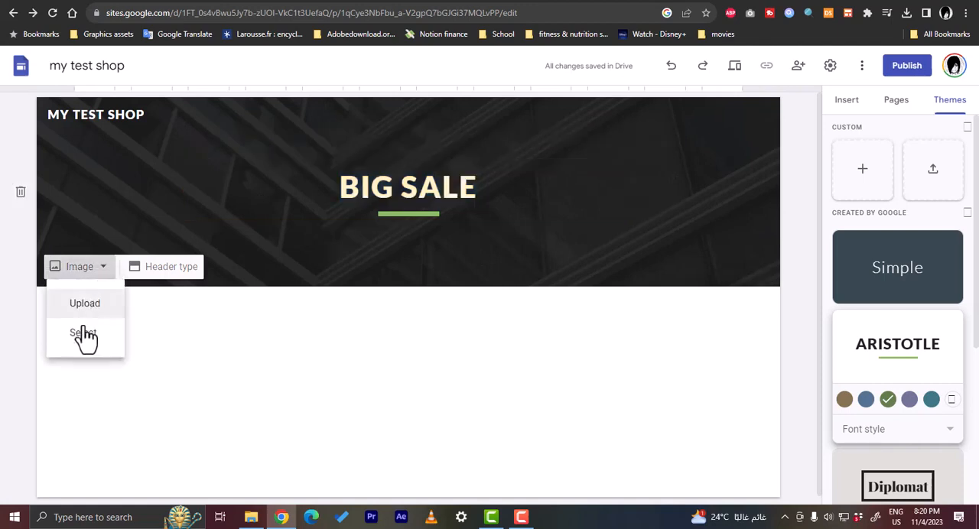
left_click(83, 333)
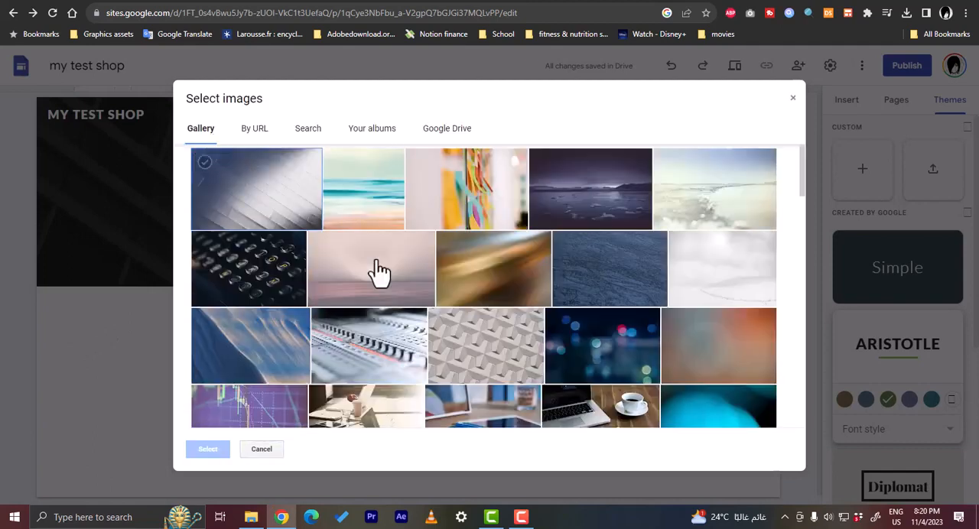
left_click(254, 128)
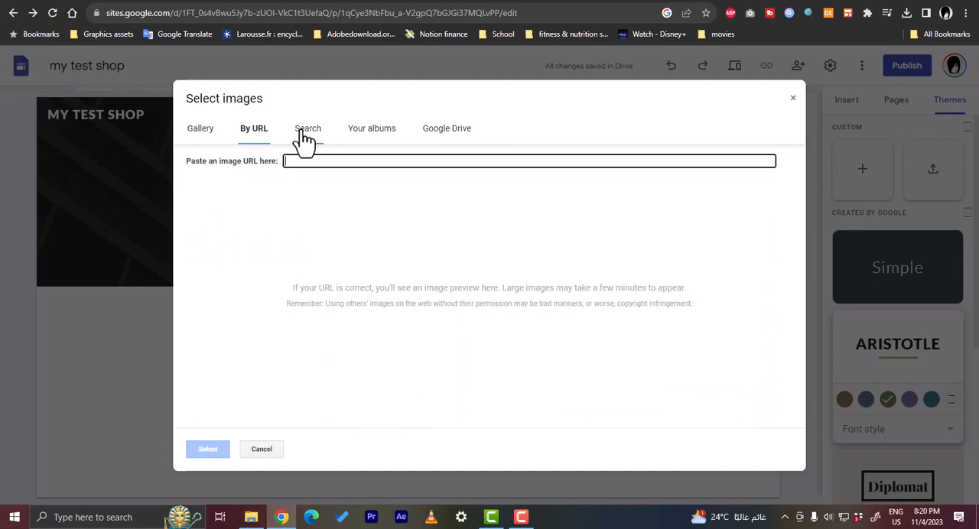
left_click(306, 128)
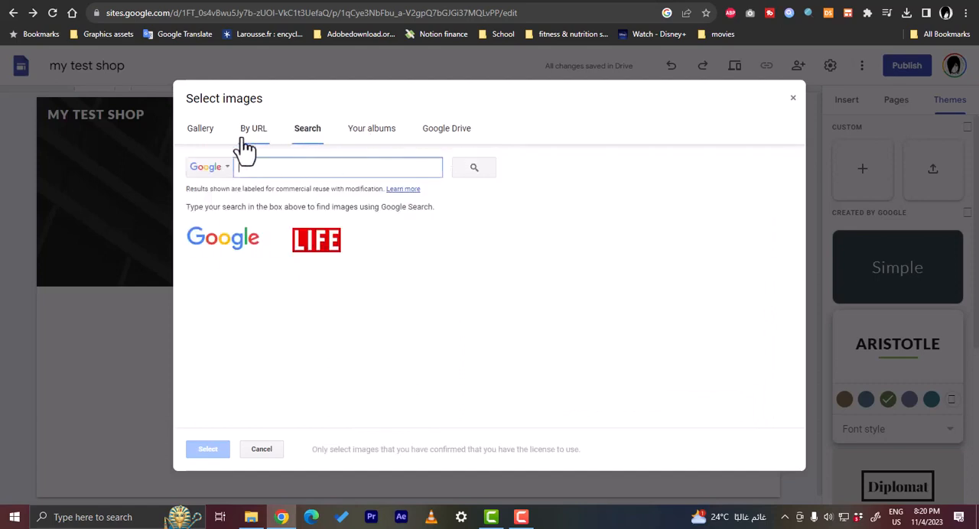
left_click(201, 128)
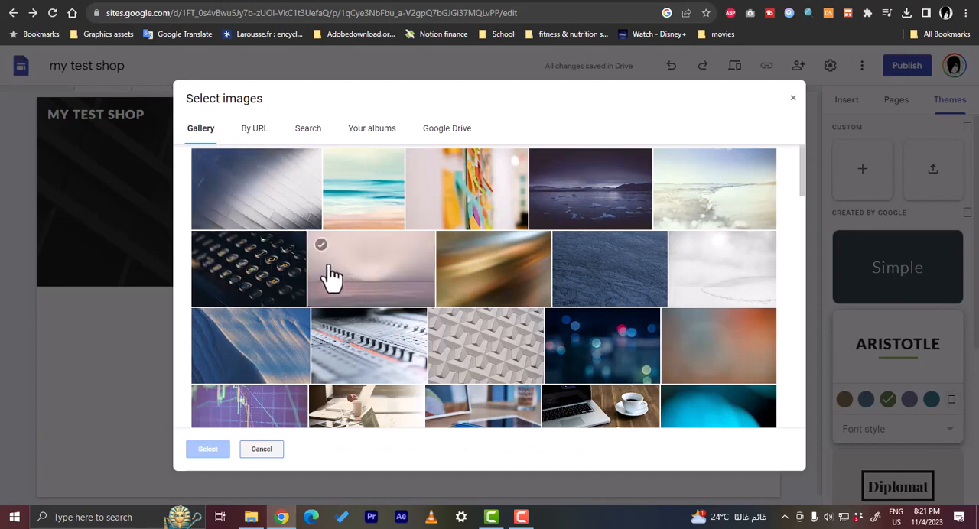
Apply the colourful close-up gallery photo as the header image and view the header layout choices.
left_click(465, 188)
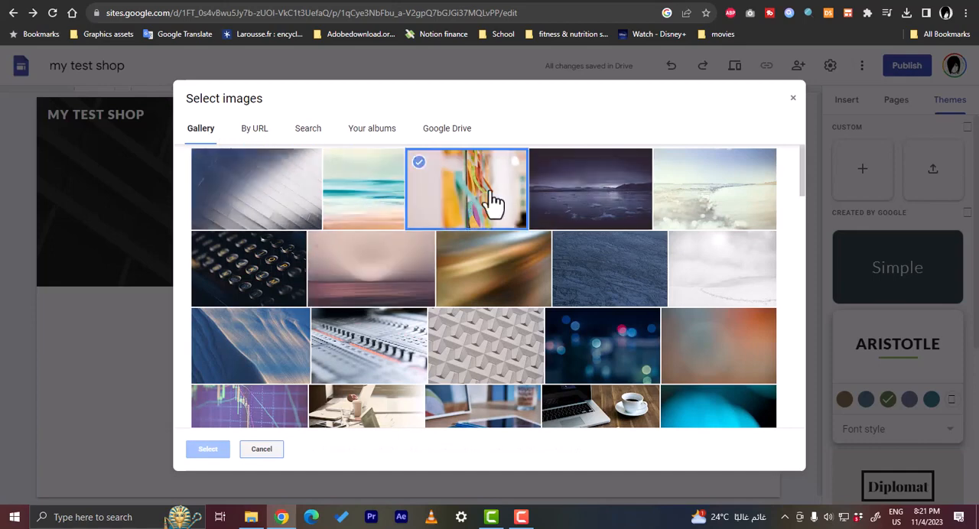
left_click(208, 450)
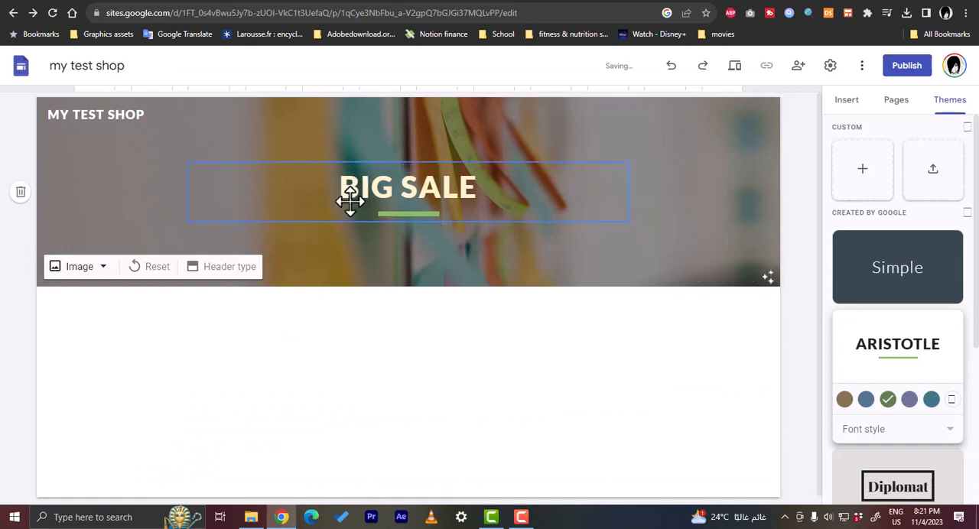
left_click(229, 266)
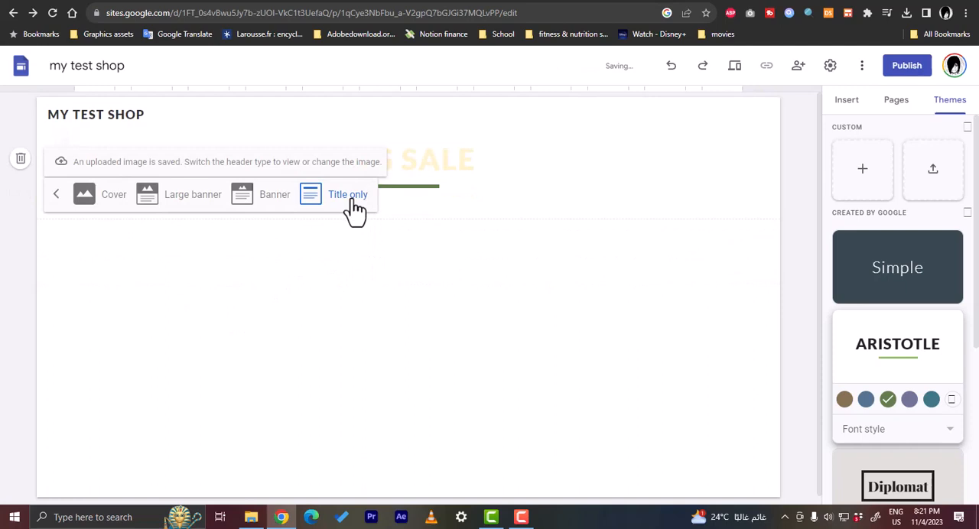
left_click(274, 194)
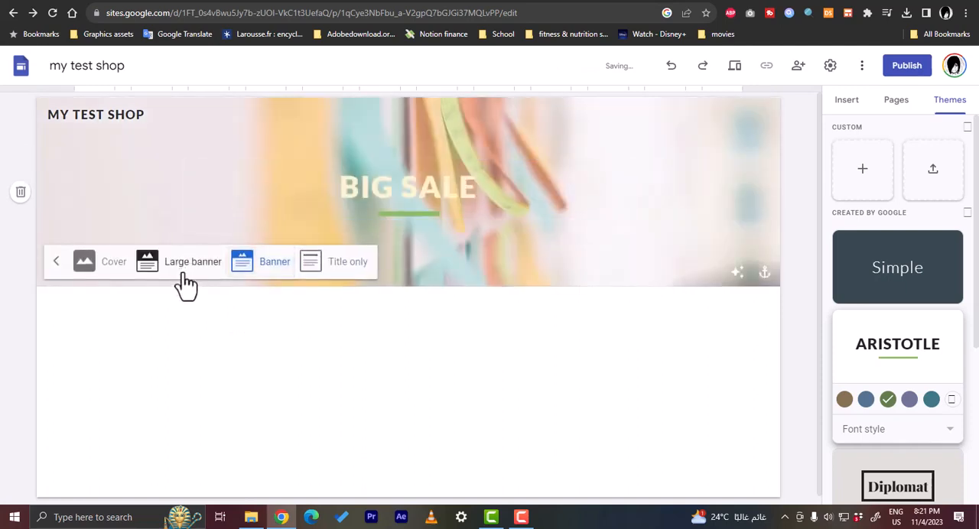
left_click(113, 262)
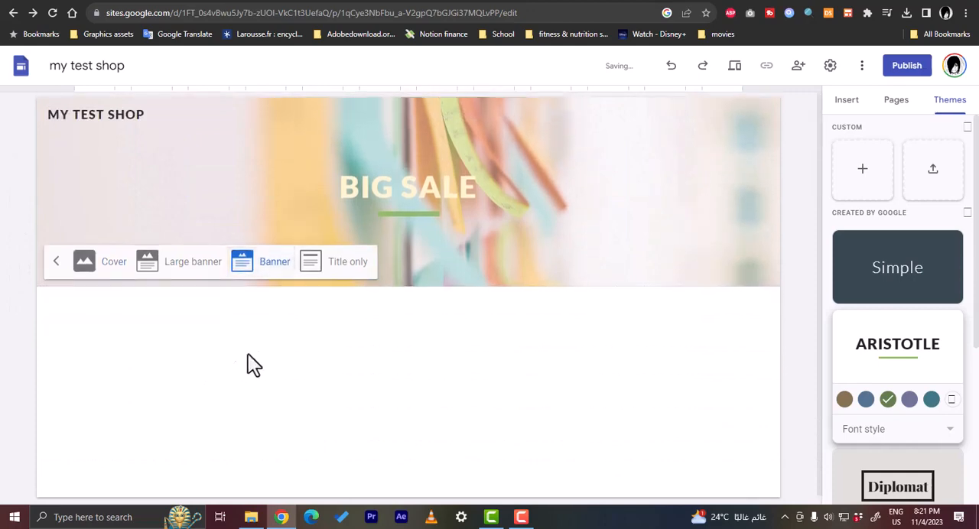
mouse_move(484, 358)
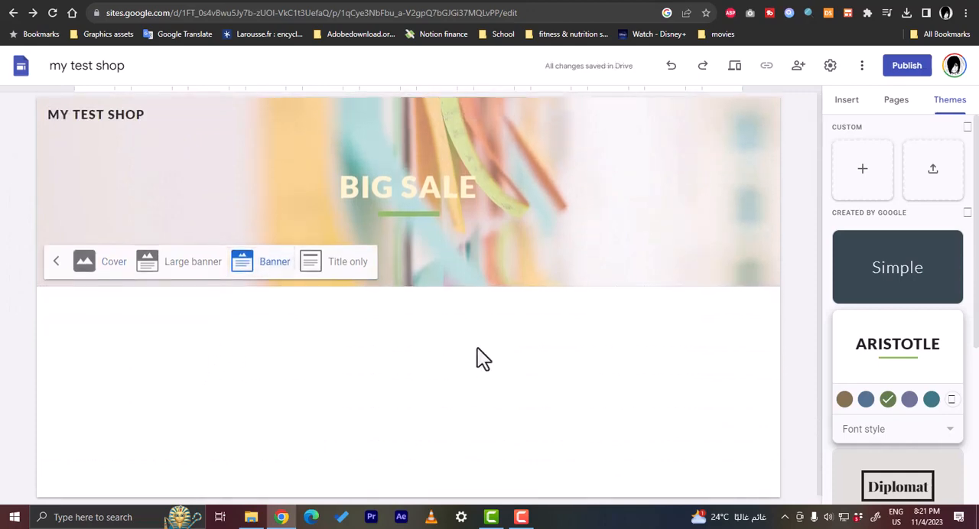
mouse_move(338, 384)
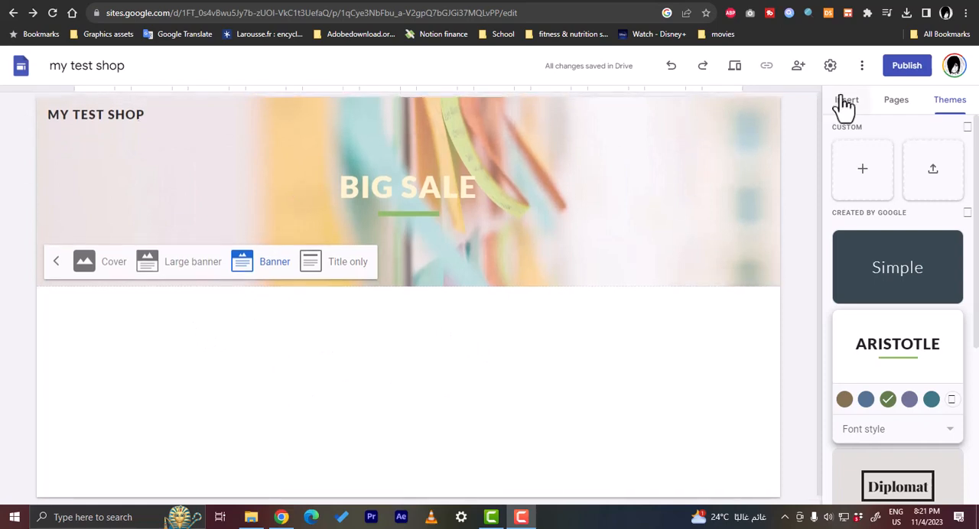
Insert an image-with-text content block below the BIG SALE banner.
left_click(845, 100)
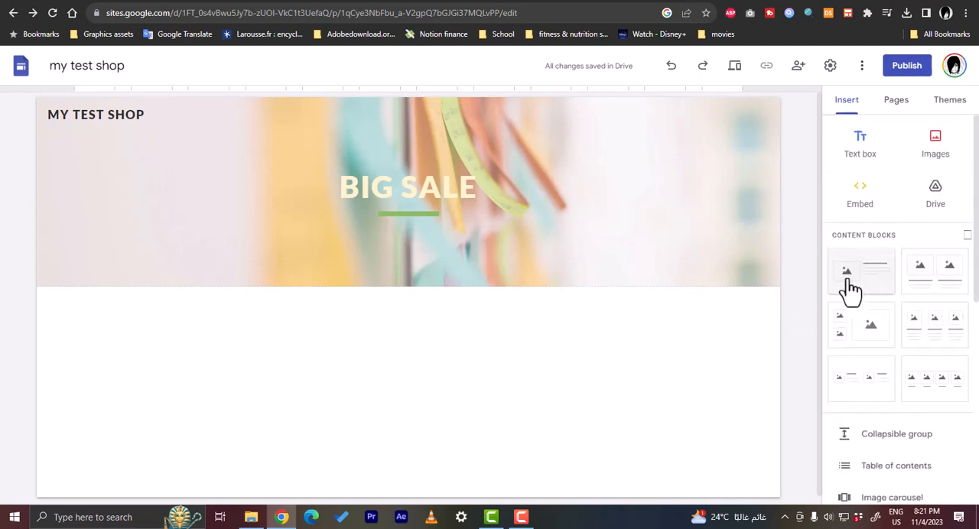
left_click(860, 271)
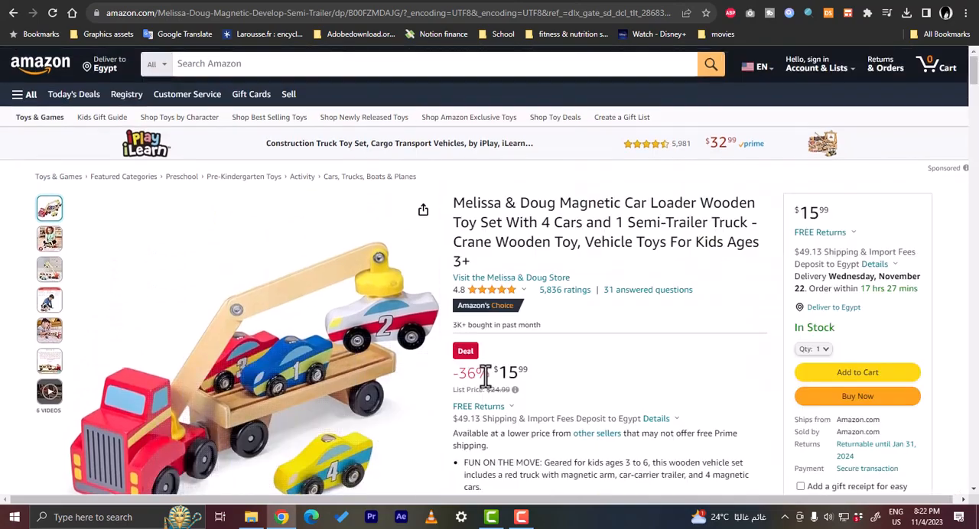
mouse_move(248, 303)
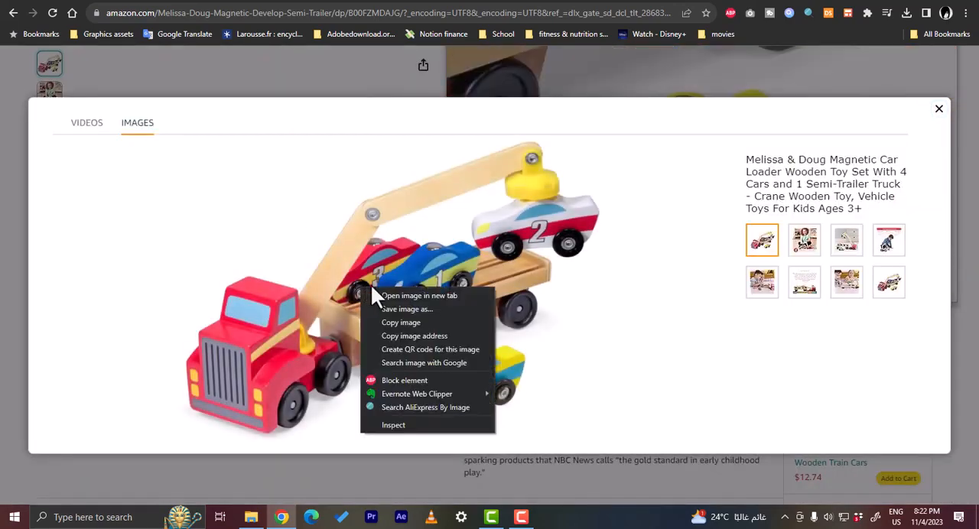
Save the enlarged car loader product photo to the Desktop and close the downloads popup.
left_click(407, 309)
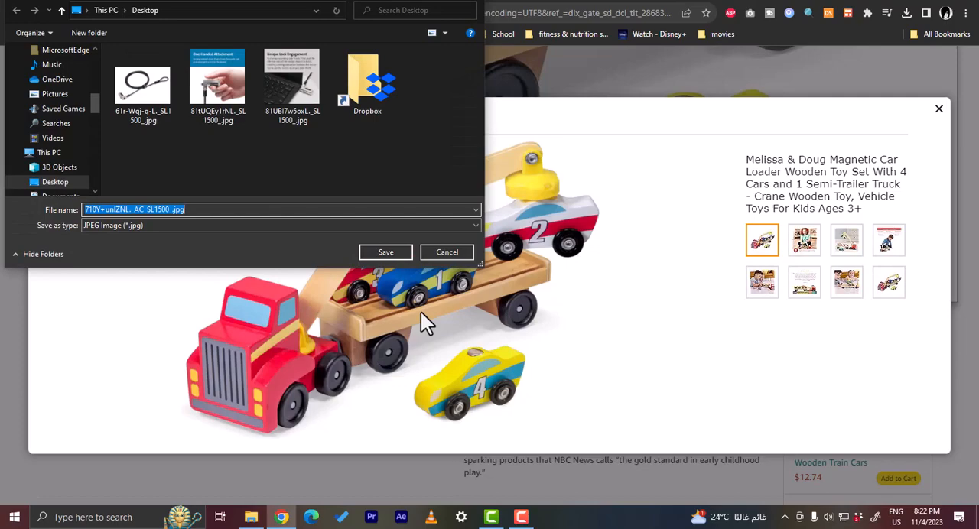
left_click(446, 252)
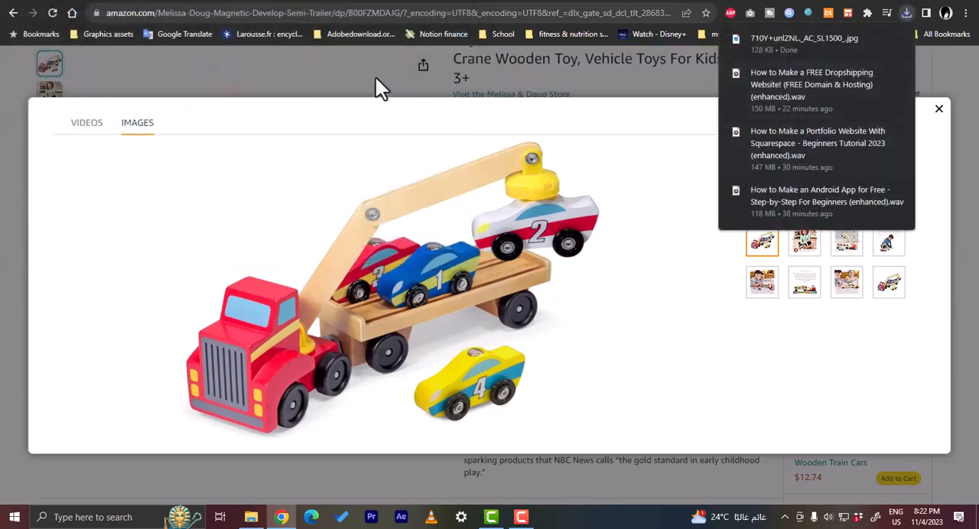
left_click(939, 109)
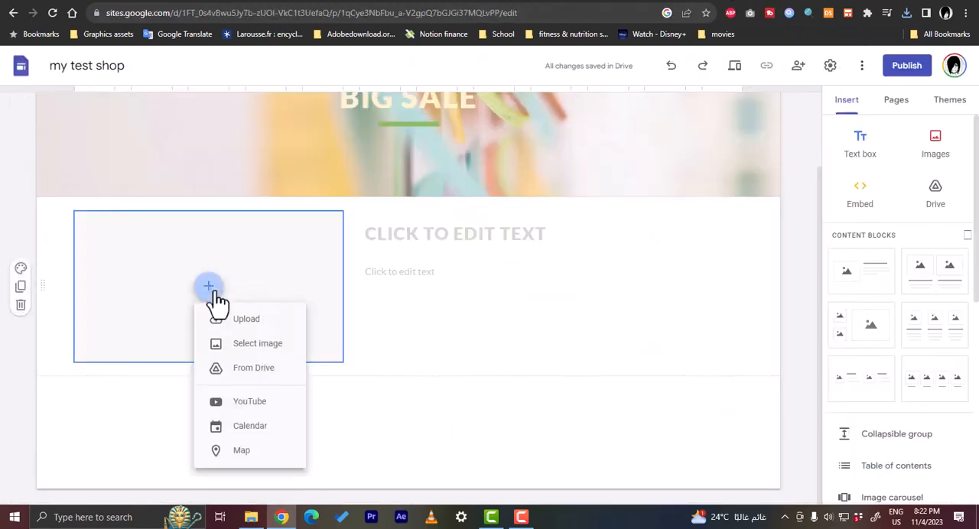
Upload the saved toy JPG from Desktop into the block's left image column.
left_click(247, 318)
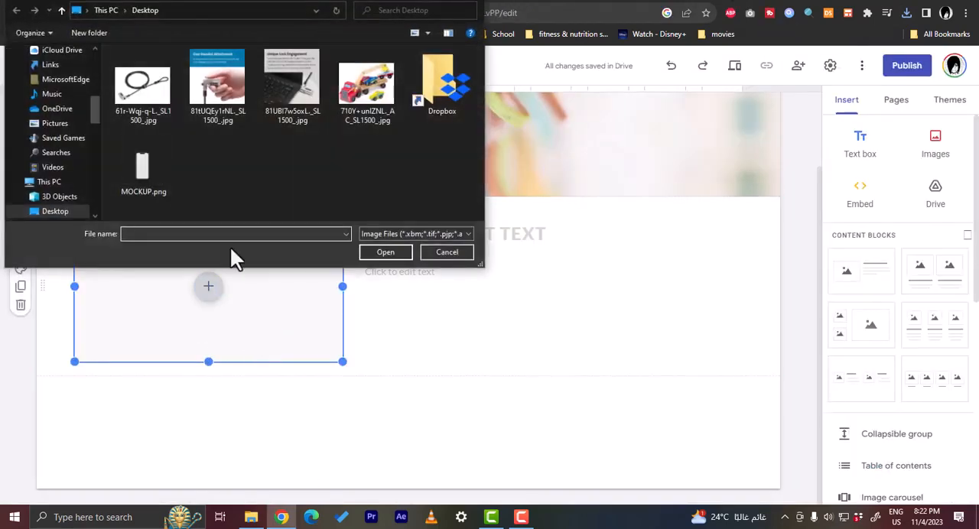
left_click(386, 252)
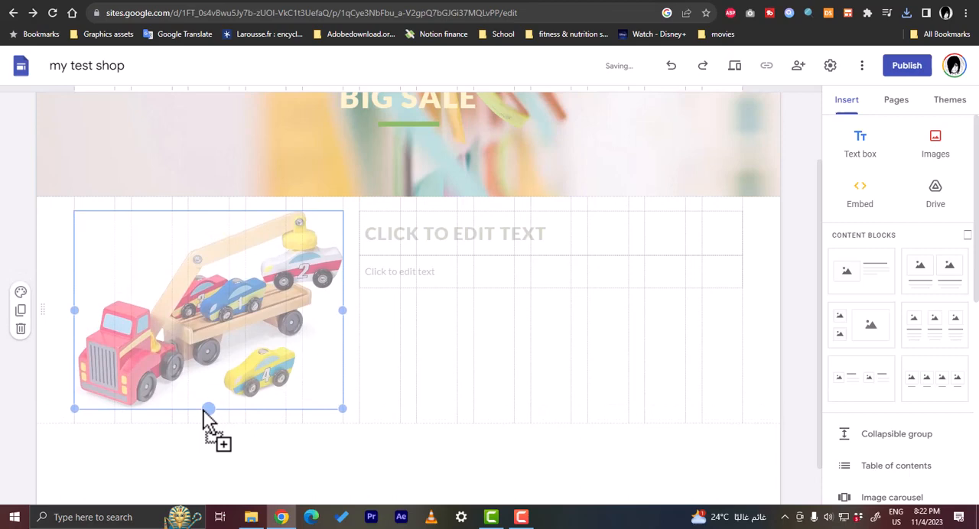
left_click_drag(207, 310, 615, 355)
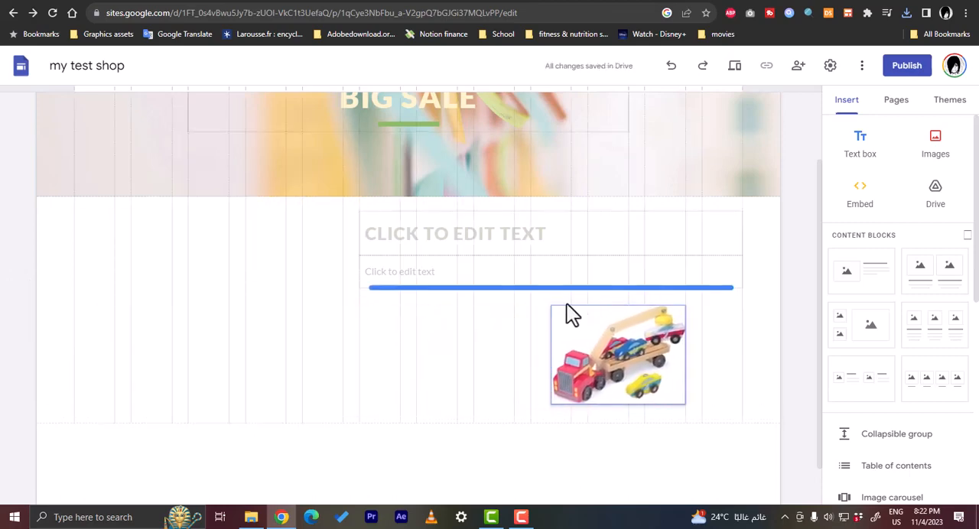
left_click_drag(618, 355, 324, 283)
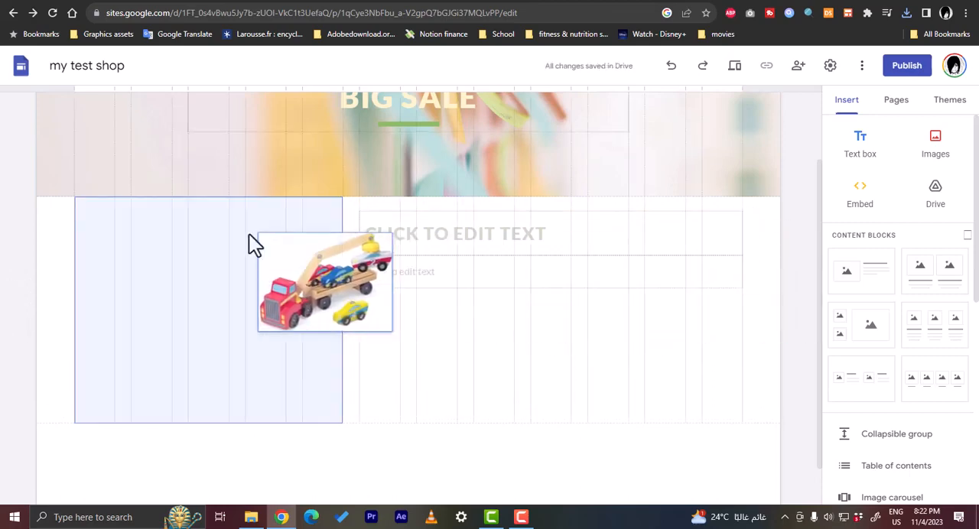
left_click(321, 283)
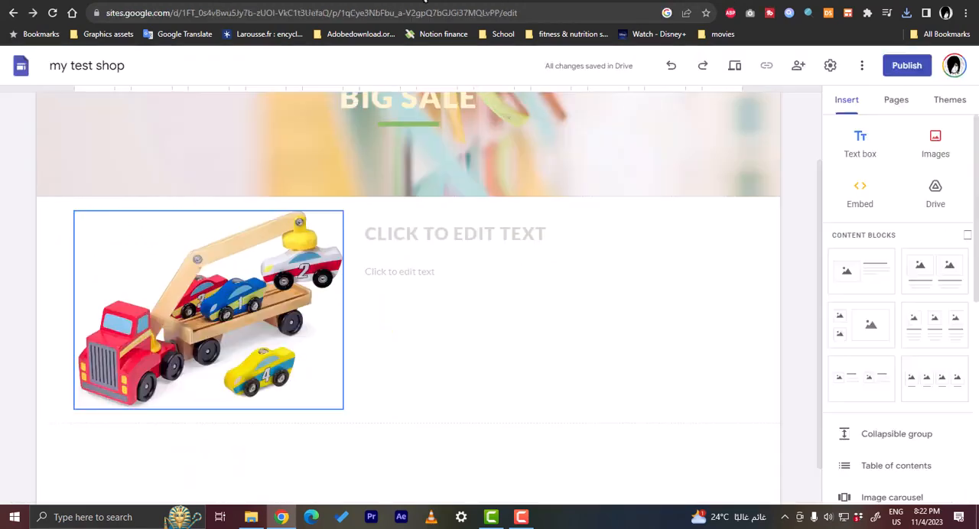
Title the block 'MELISSA & DOUG MAGNETIC CAR LOADER WOODEN TOY SET...' with the Amazon bullet description beneath.
left_click(456, 233)
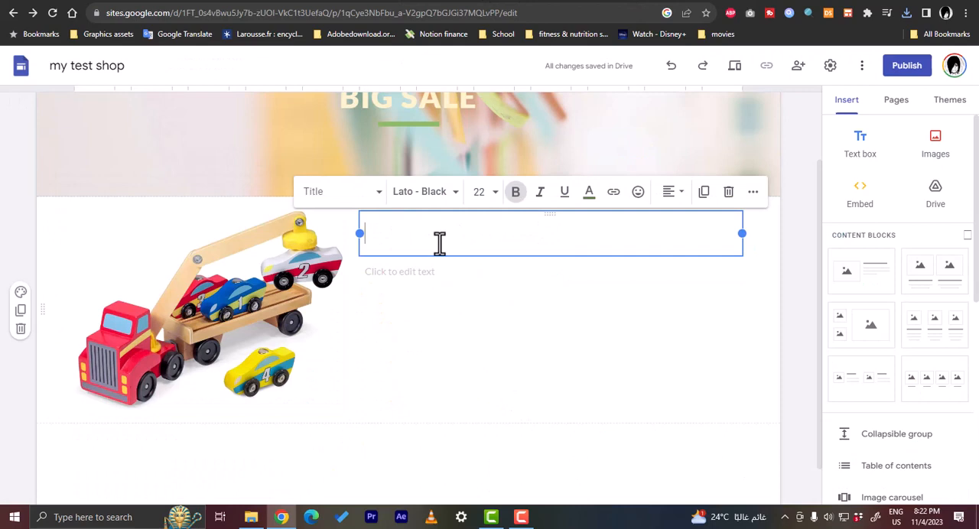
type("MELISSA & DOUG MAGNETIC CAR LOADER WOODEN TOY SET WITH 4 CARS AND 1 SEMI-TRAILER TRUCK - CRANE WOODEN TOY, VEHICLE TOYS FOR KIDS AGES 3+")
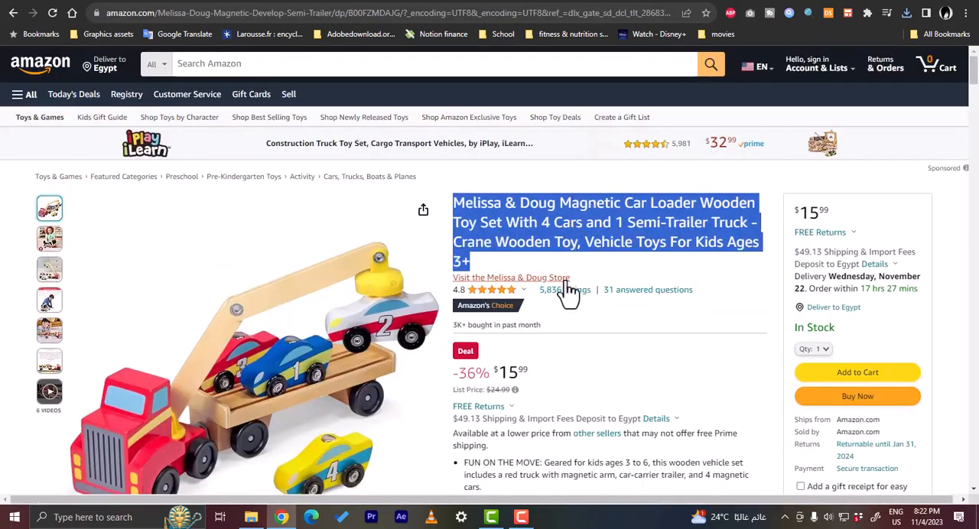
scroll("down", 3)
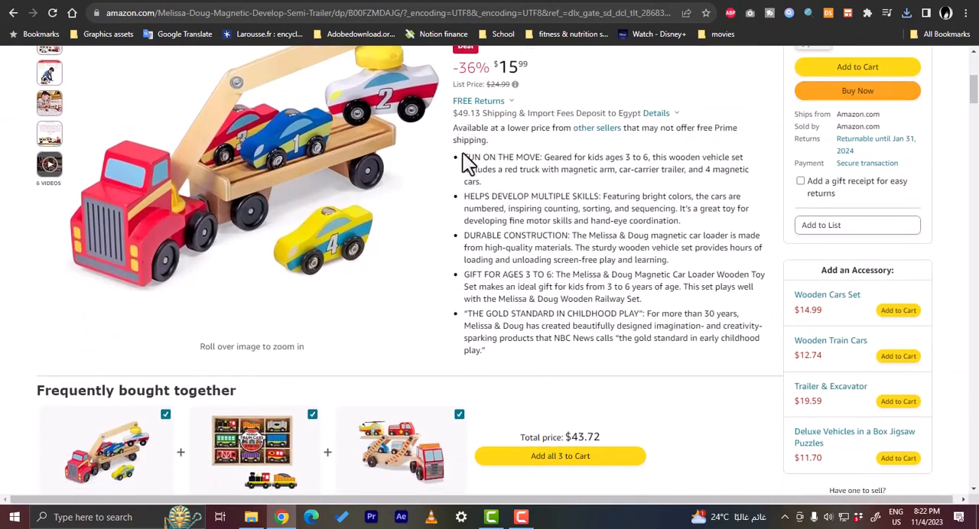
left_click_drag(462, 156, 486, 350)
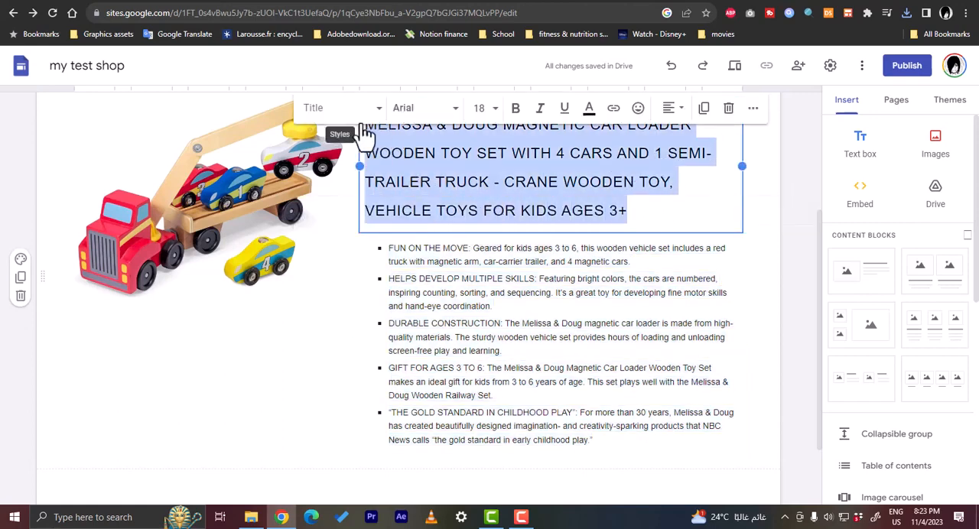
Style the product title as a Heading and colour it green.
left_click(340, 107)
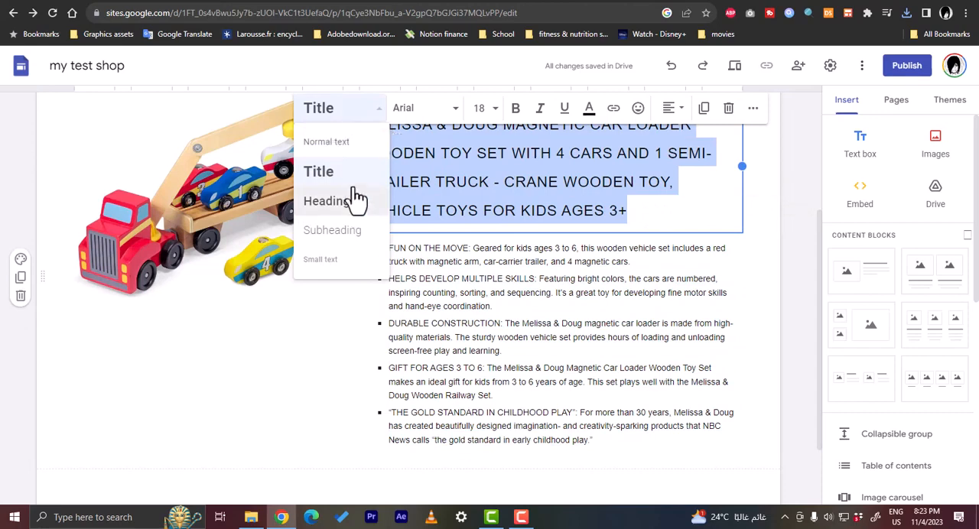
left_click(327, 200)
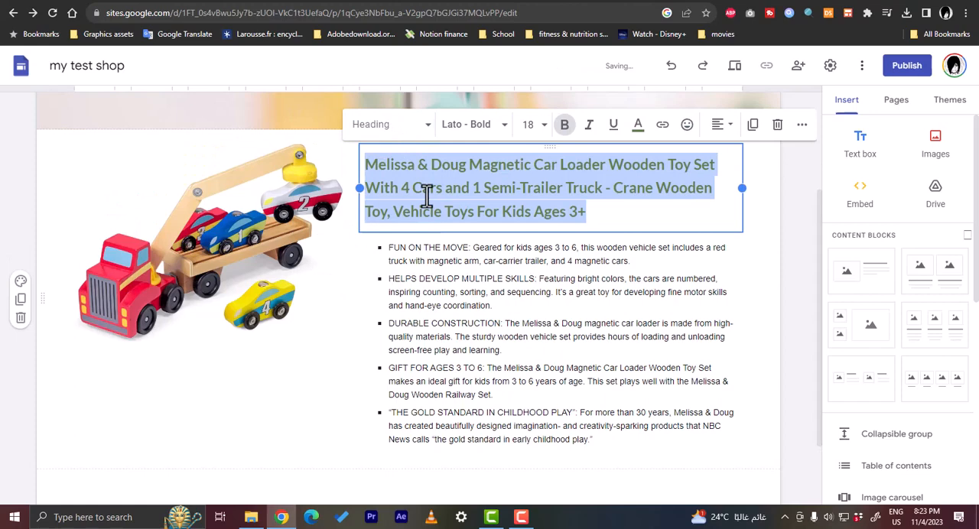
left_click(638, 126)
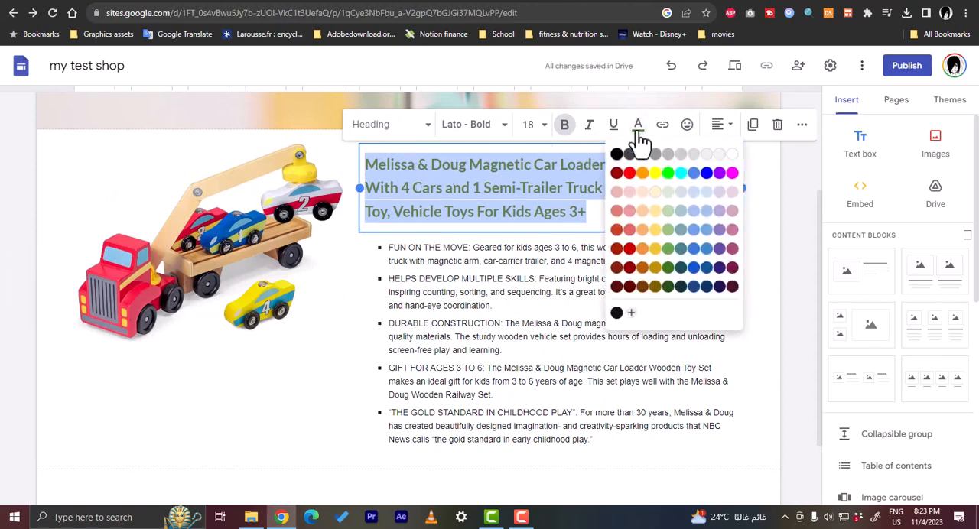
left_click(643, 171)
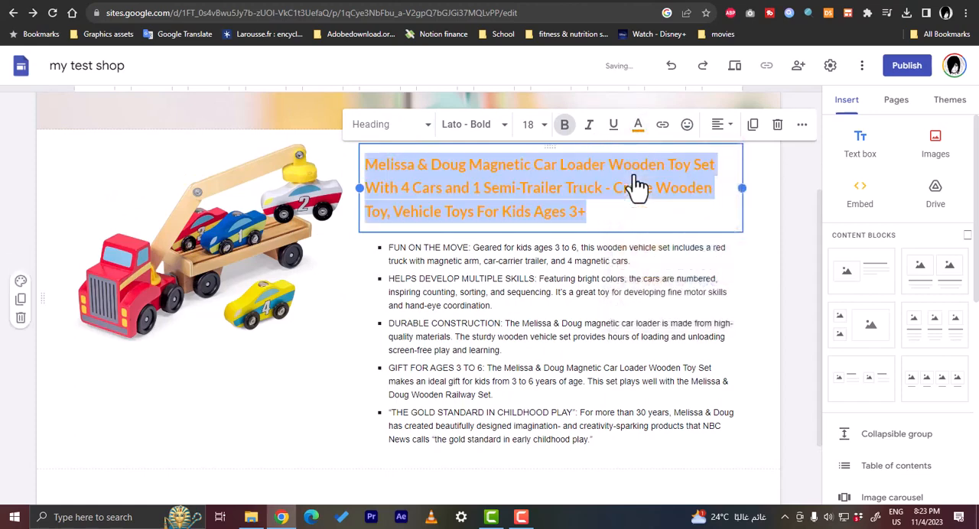
left_click(637, 125)
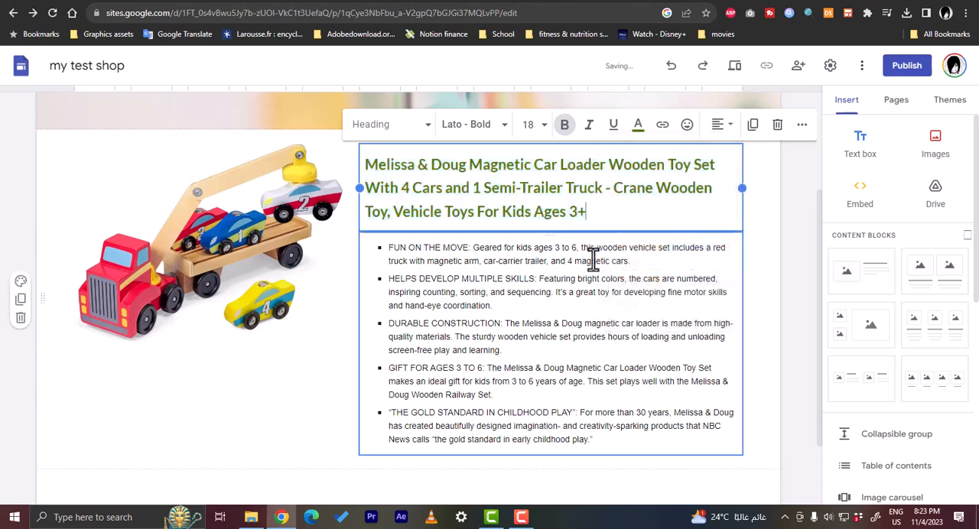
scroll("down", 3)
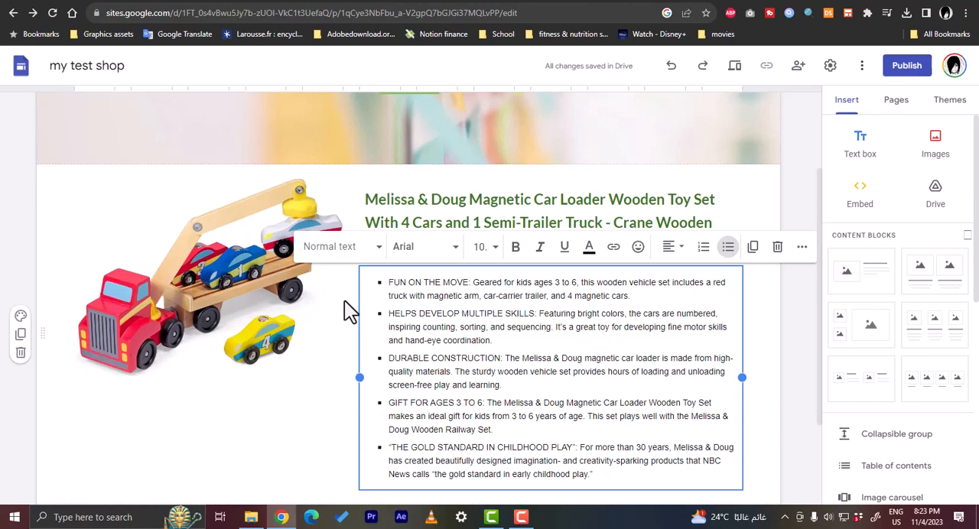
Start a new button below the toy block named 'BUY NOW'.
left_click(207, 276)
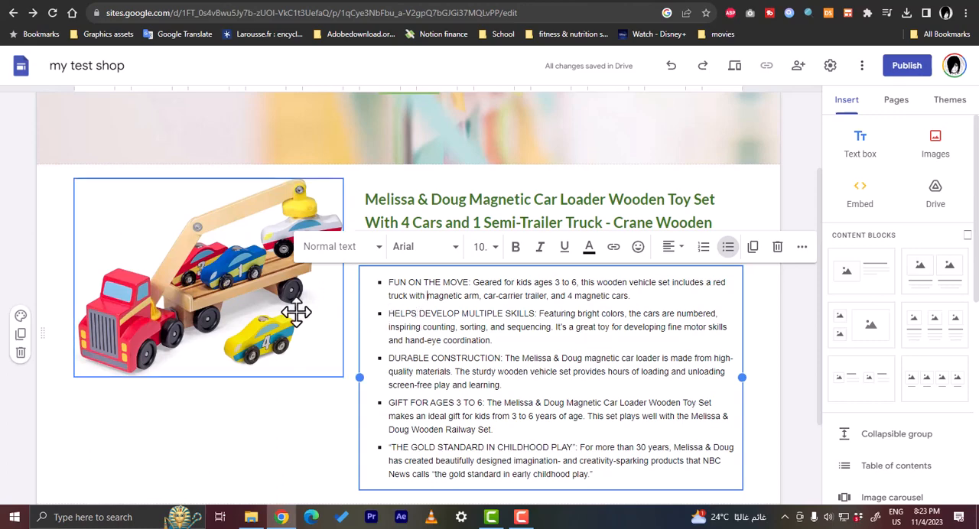
scroll("down", 3)
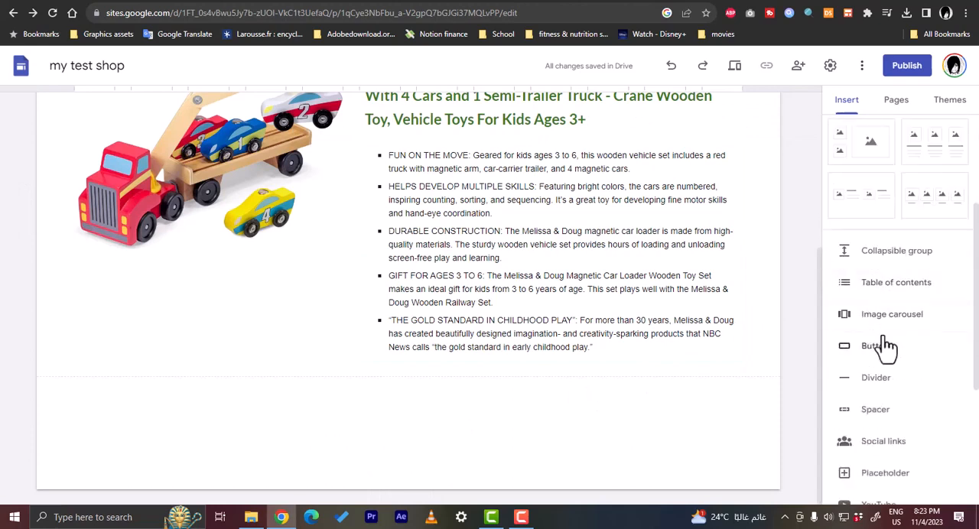
left_click(875, 346)
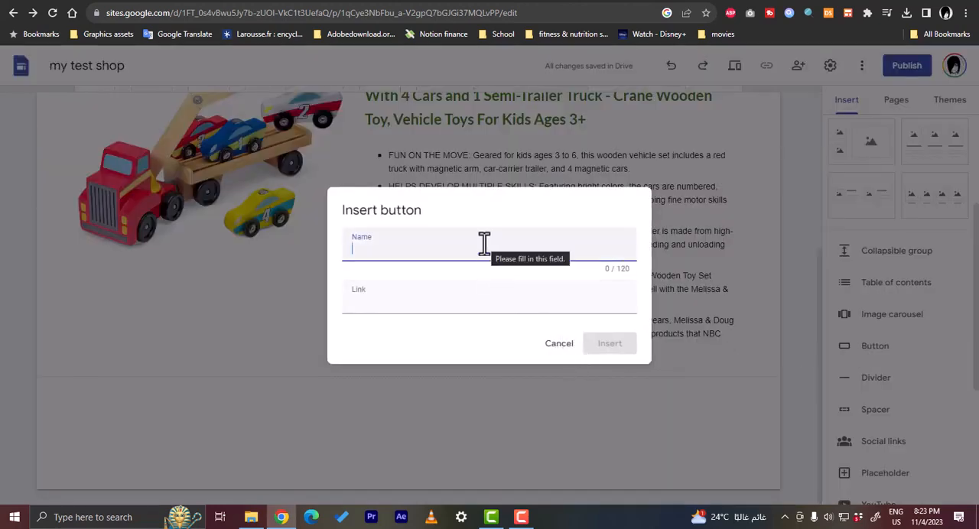
type("BUY")
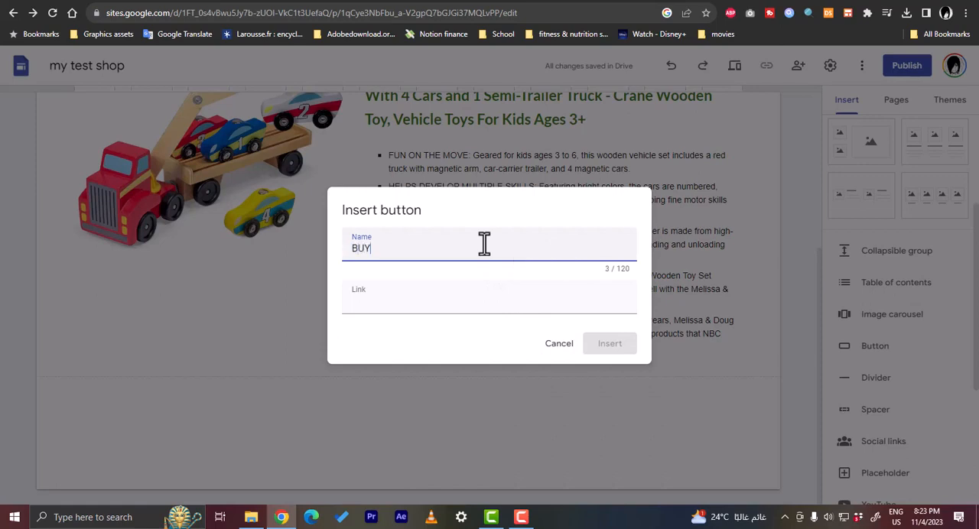
type("NOW")
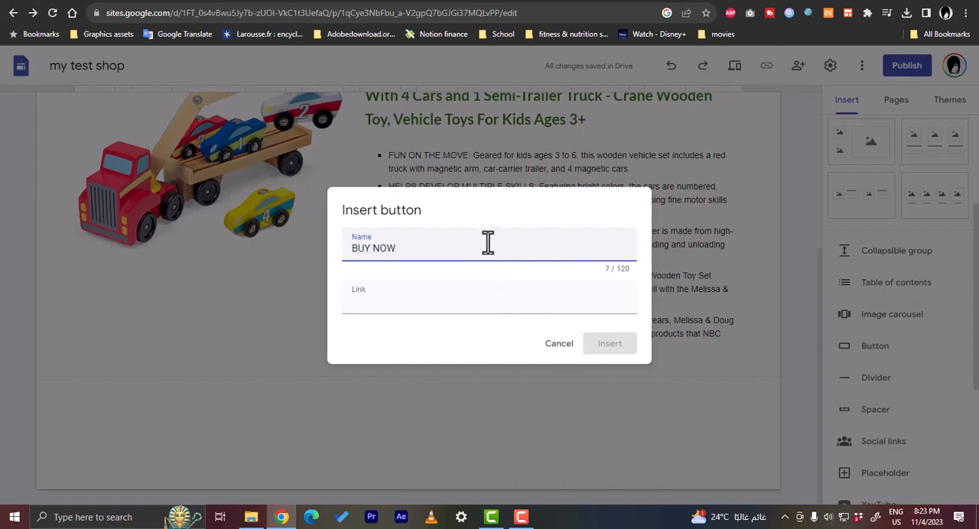
Link the BUY NOW button to the Amazon product URL and insert it.
left_click(489, 298)
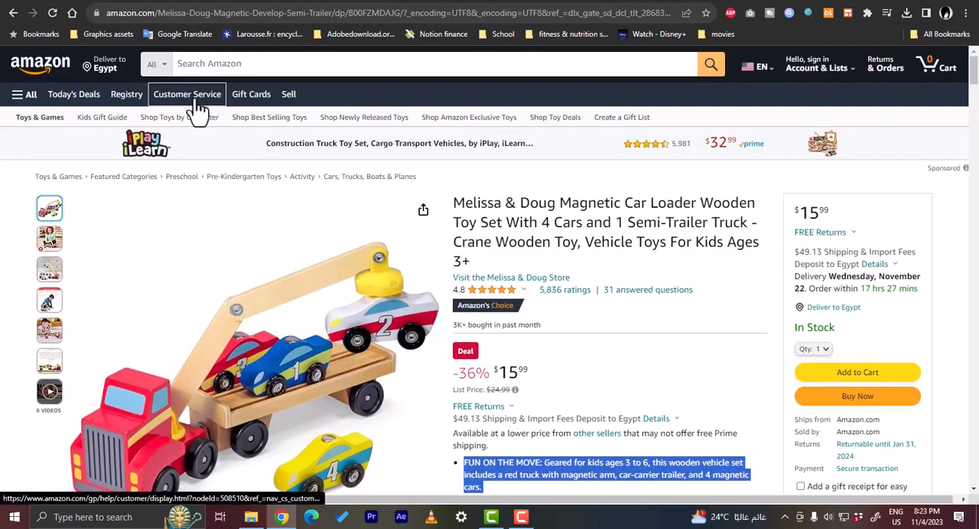
left_click(306, 12)
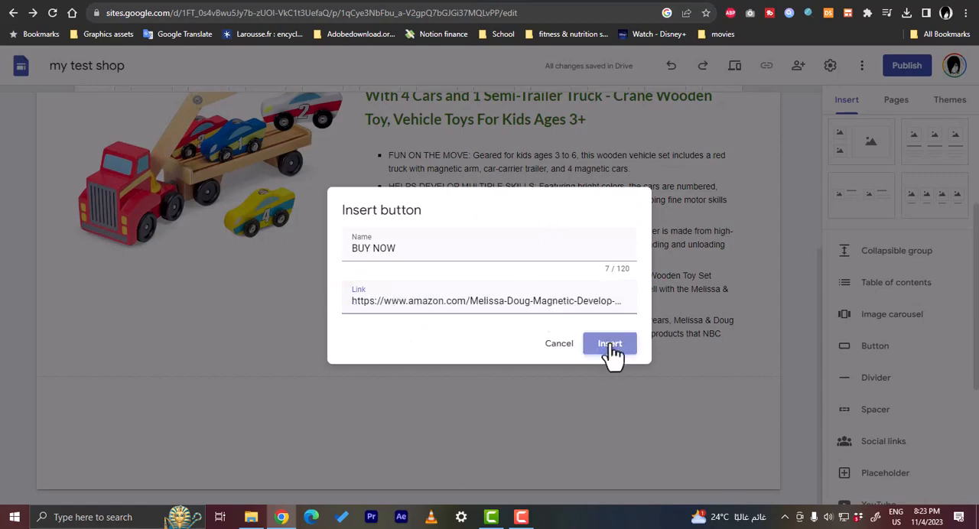
left_click(609, 343)
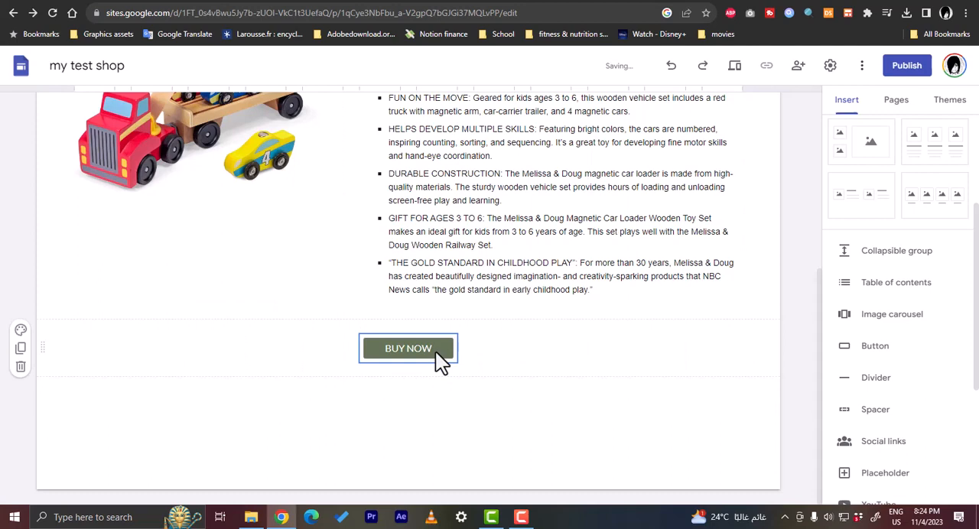
left_click(406, 349)
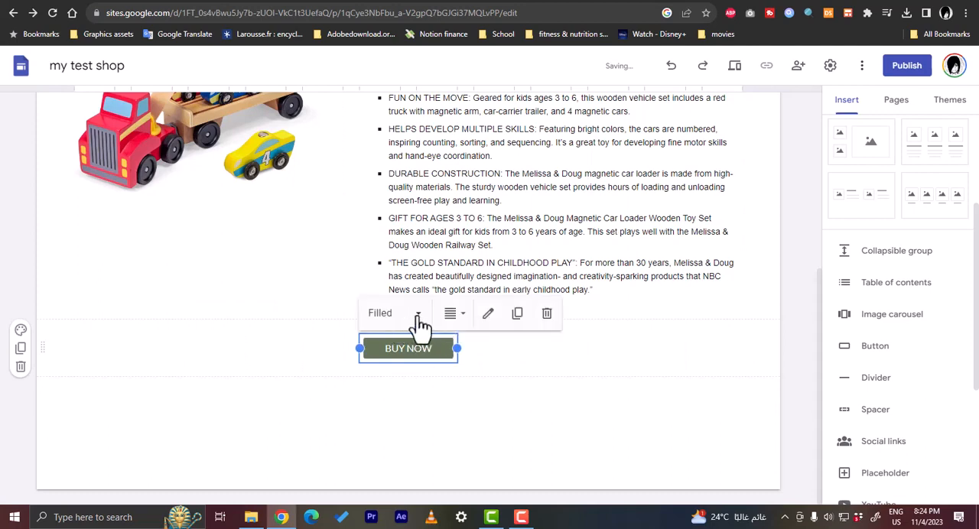
left_click(395, 312)
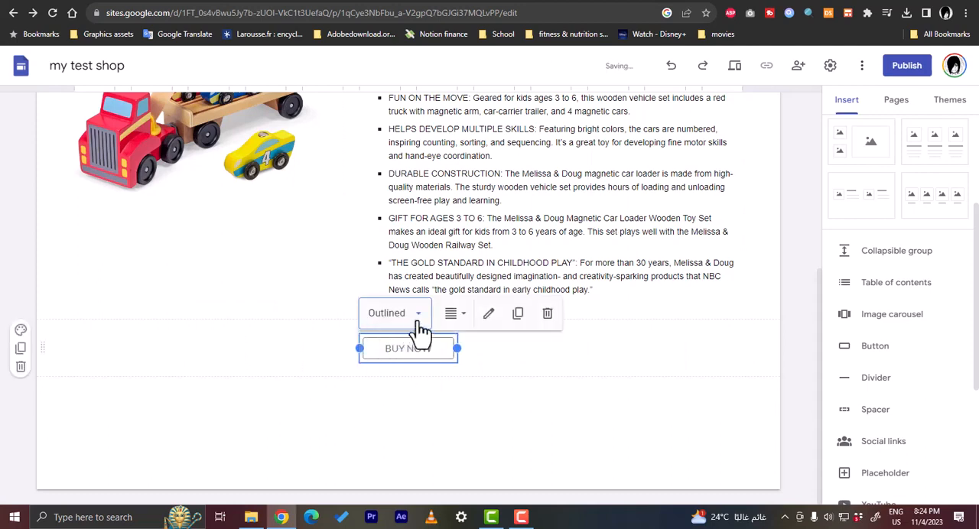
left_click(395, 312)
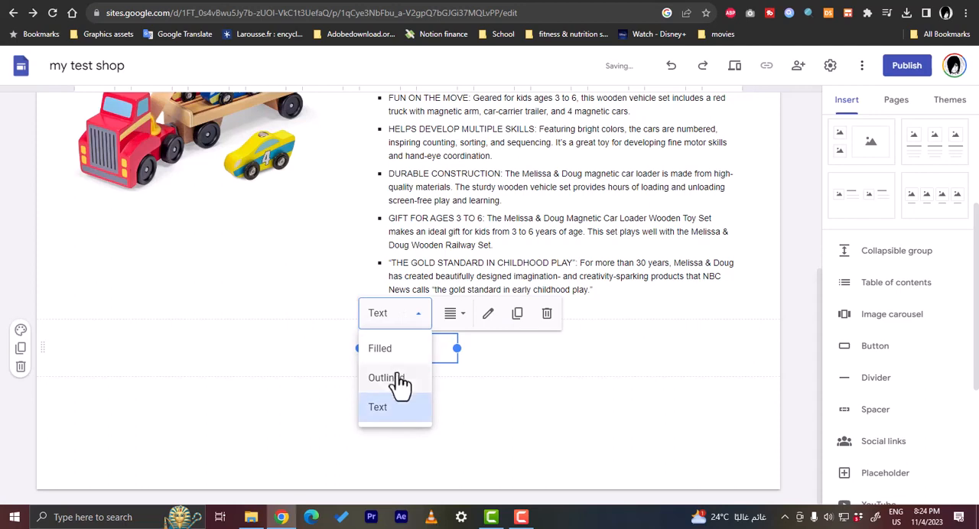
left_click(379, 349)
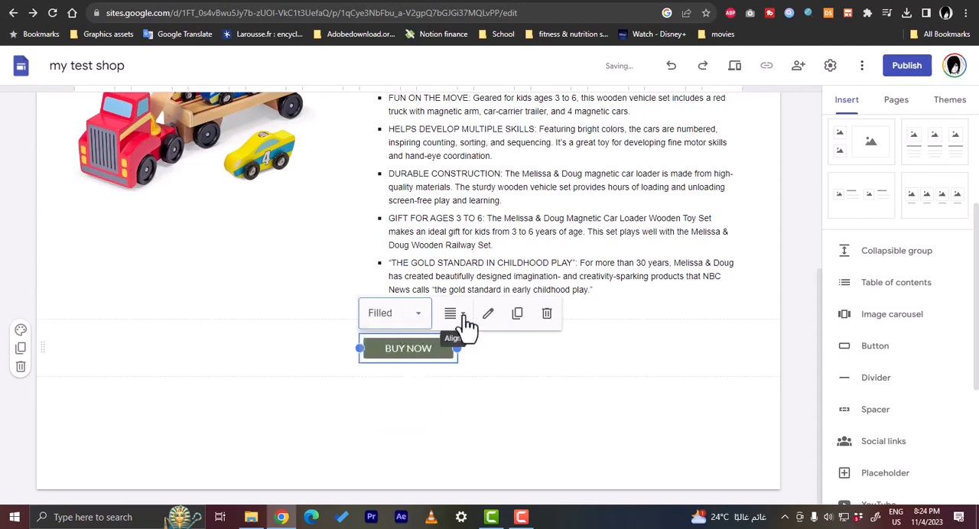
left_click(450, 314)
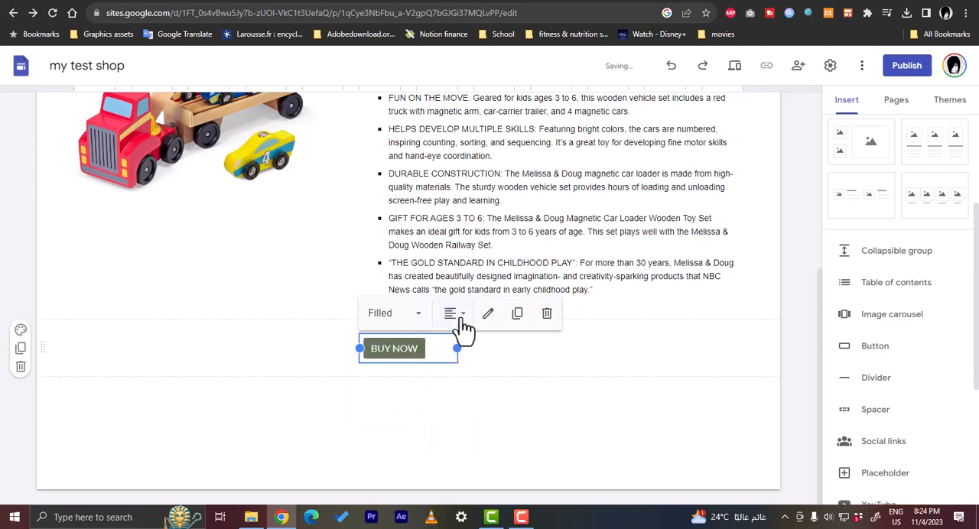
left_click(452, 313)
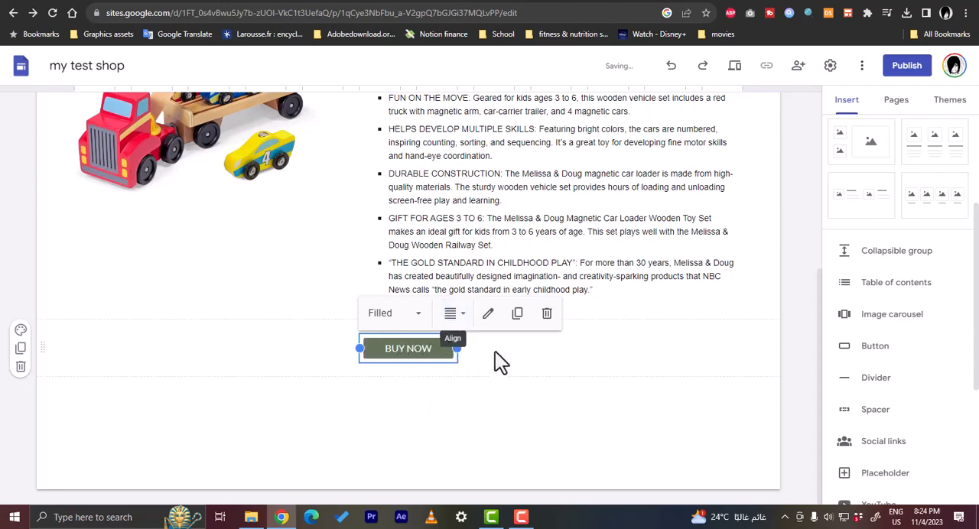
left_click(488, 313)
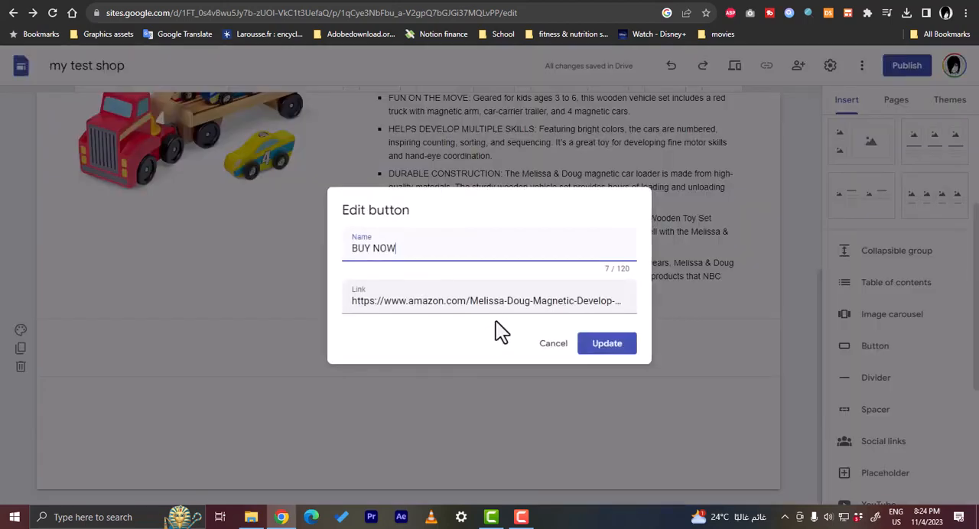
left_click(606, 343)
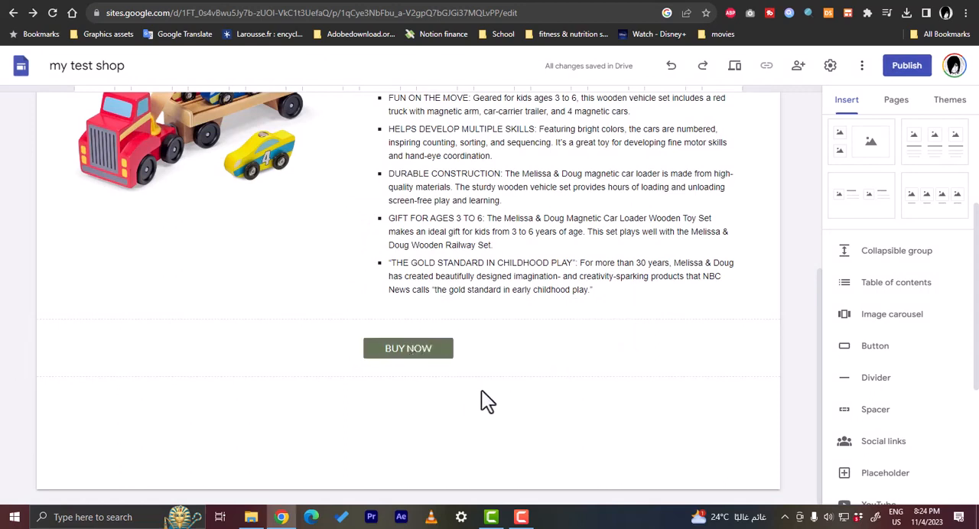
left_click(407, 349)
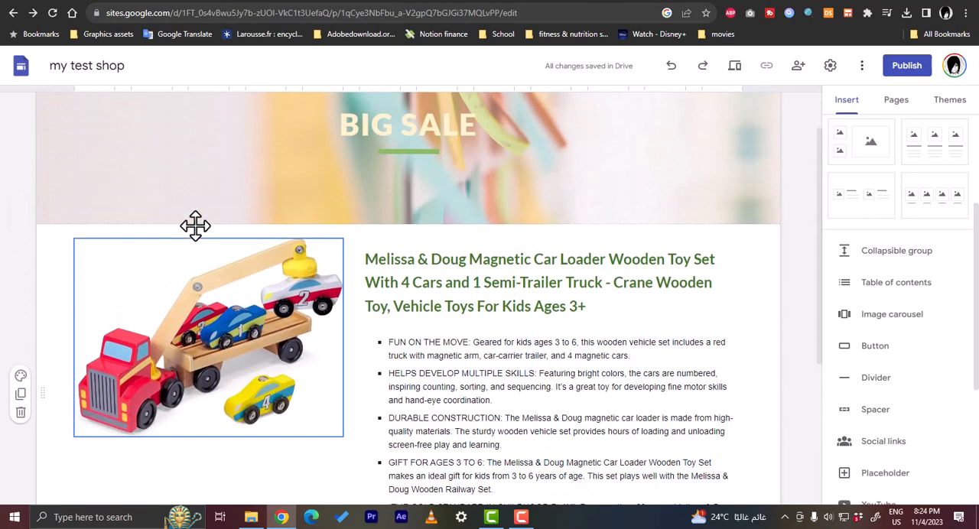
mouse_move(212, 338)
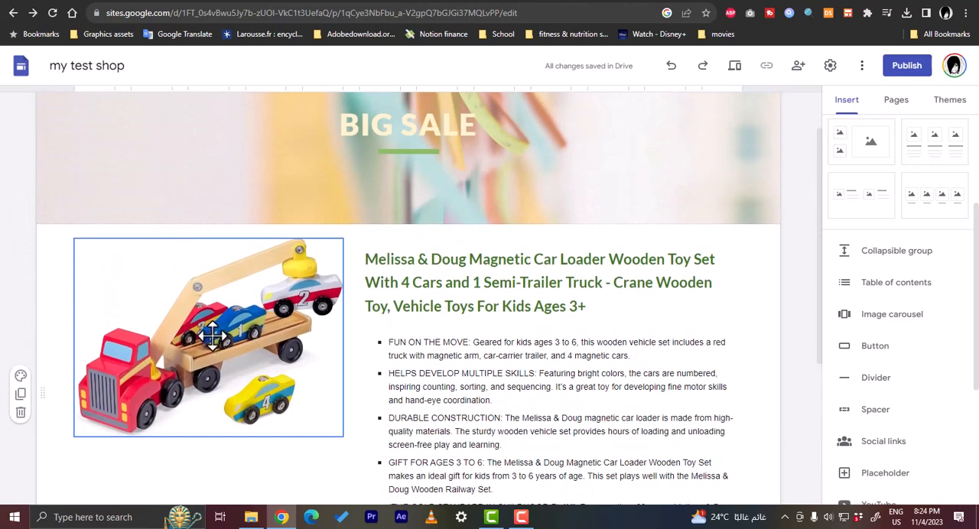
left_click(208, 336)
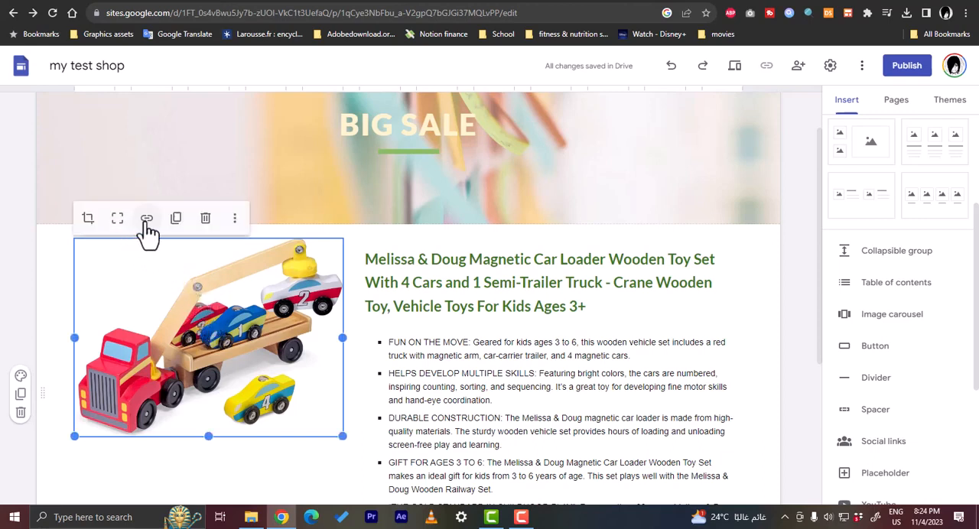
left_click(147, 217)
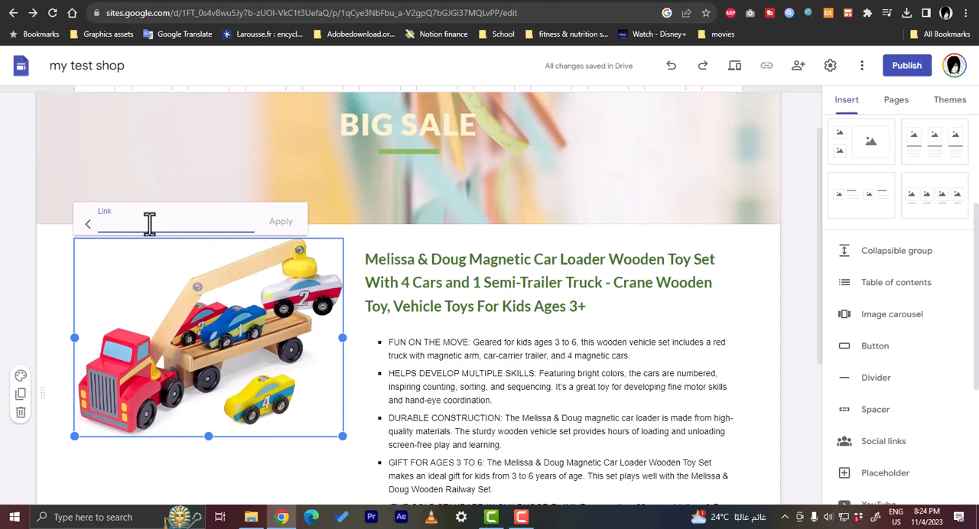
left_click(281, 220)
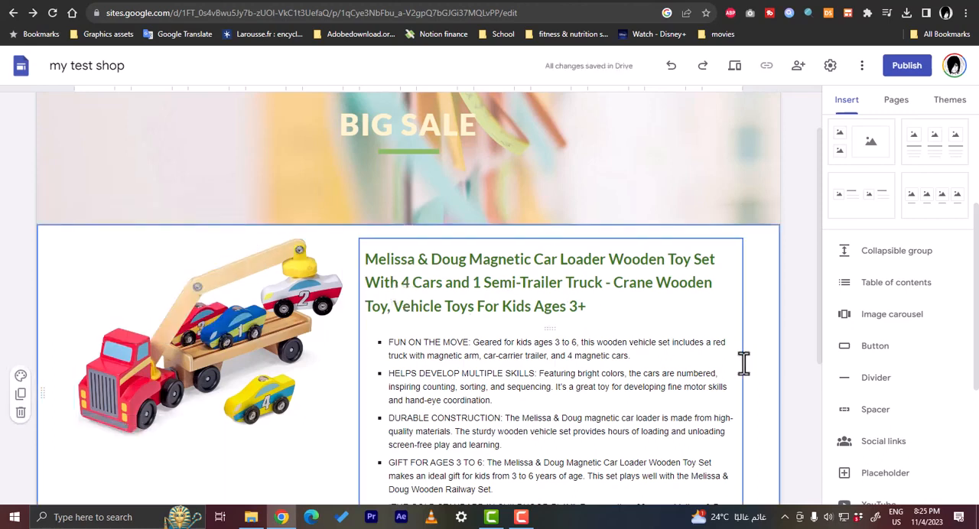
left_click(407, 125)
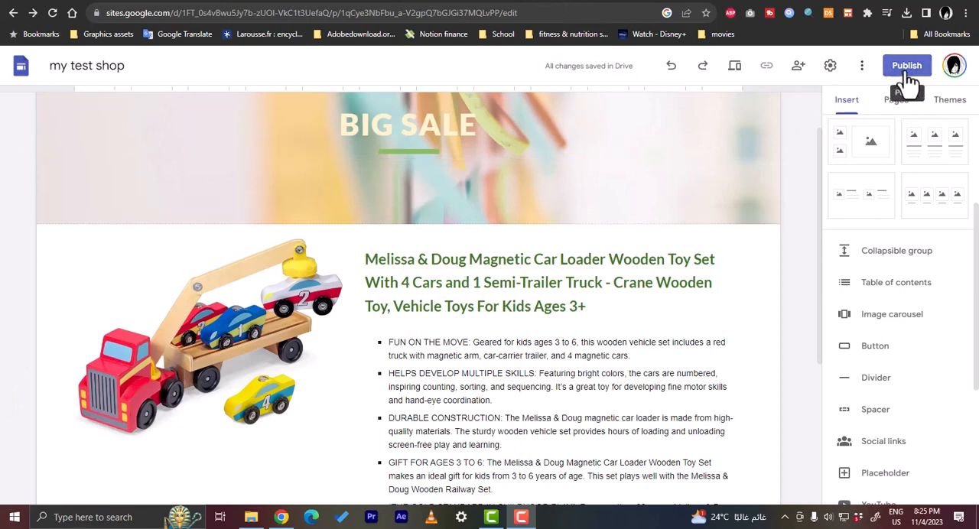
left_click(907, 64)
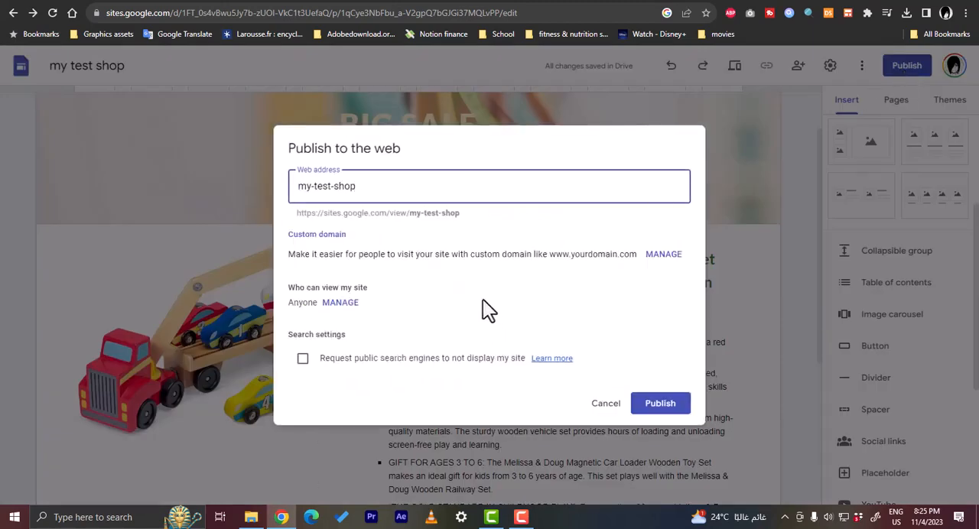
mouse_move(370, 258)
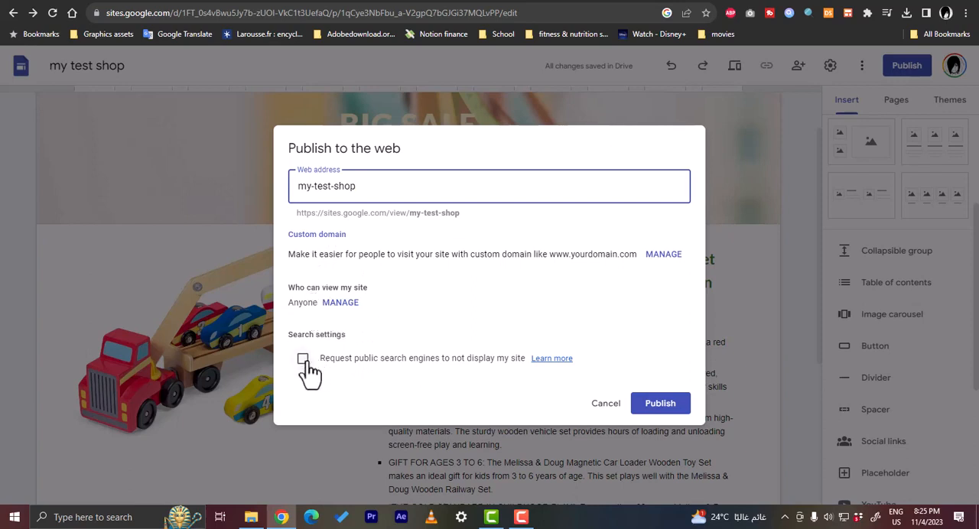
left_click(303, 358)
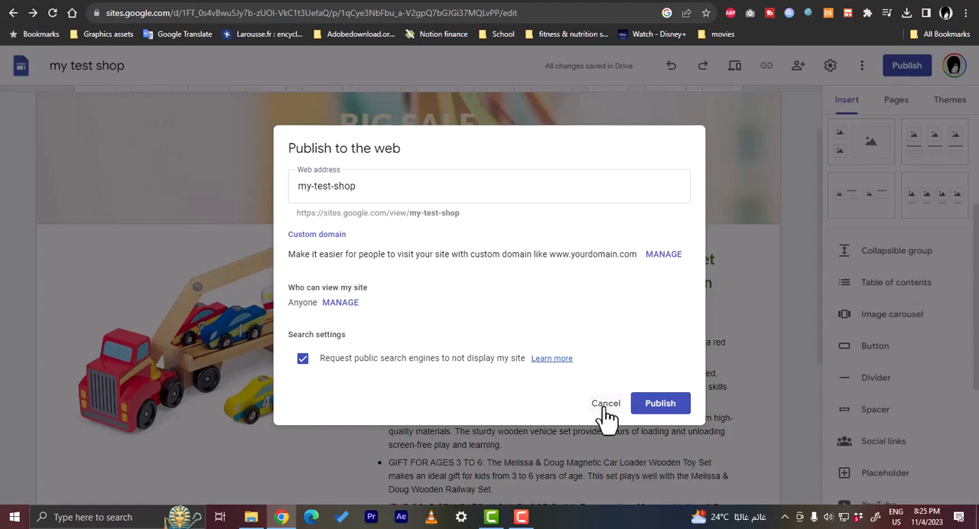
mouse_move(615, 416)
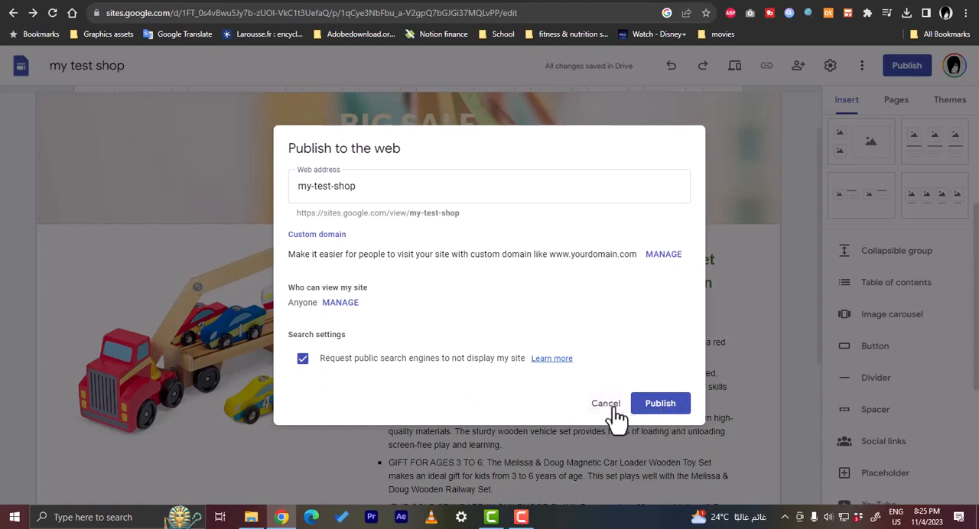
left_click(606, 404)
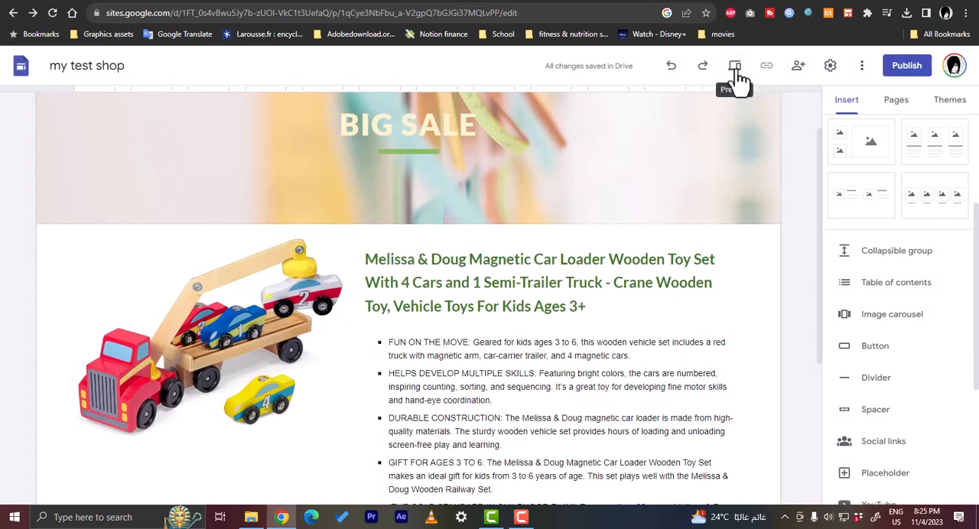
left_click(733, 64)
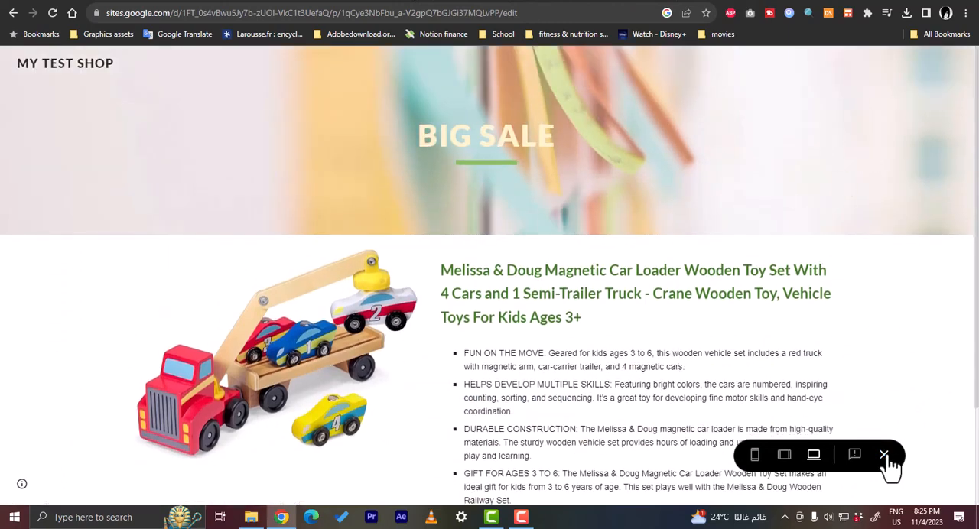
left_click(884, 456)
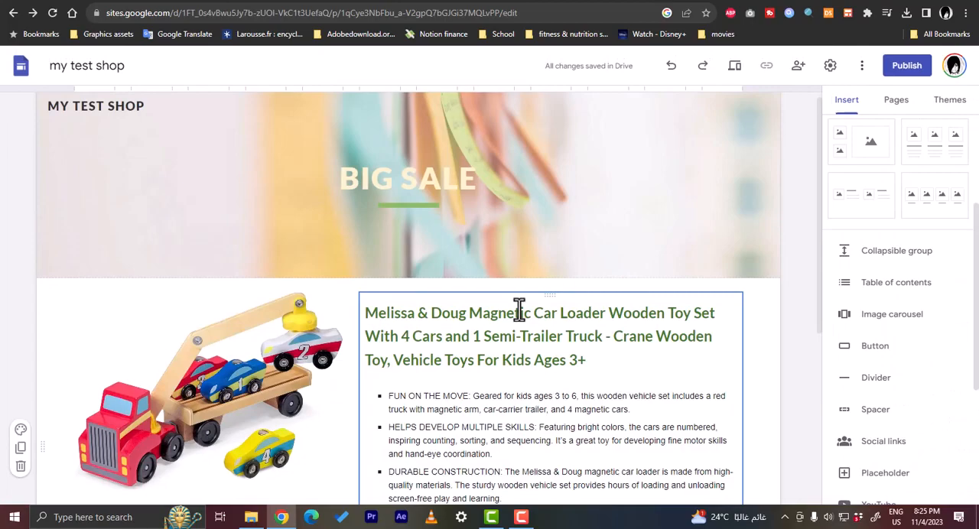